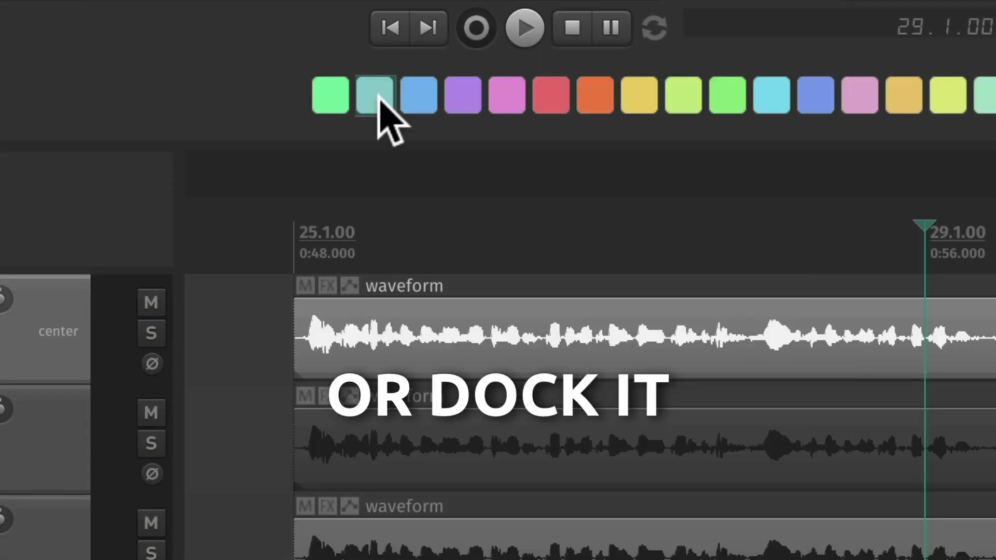
Leave the RPP Sessions folder in Finder and bring the empty REAPER project forward.
left_click(639, 95)
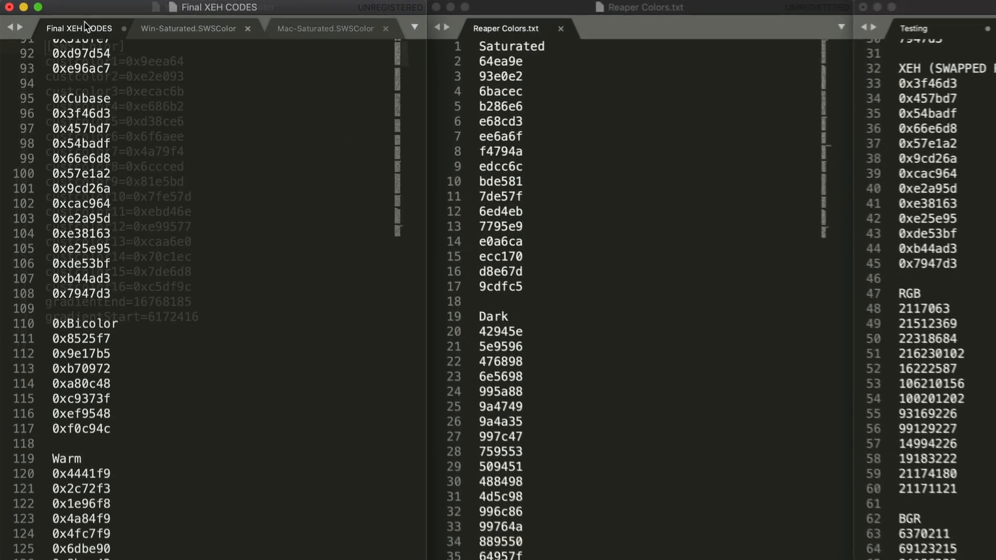
scroll("up", 3)
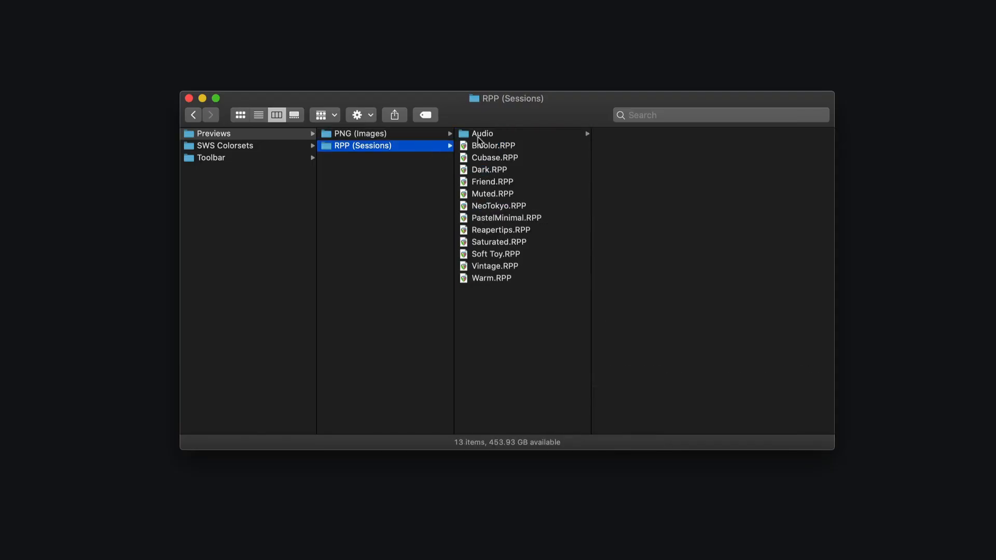
key("cmd+a")
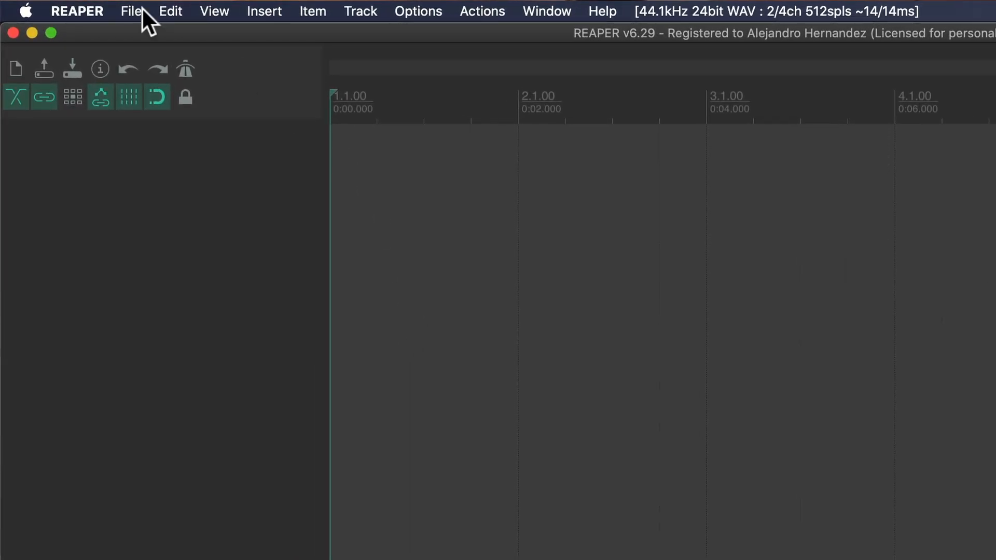
Open all RPP session files at once, each in a new project tab.
left_click(131, 11)
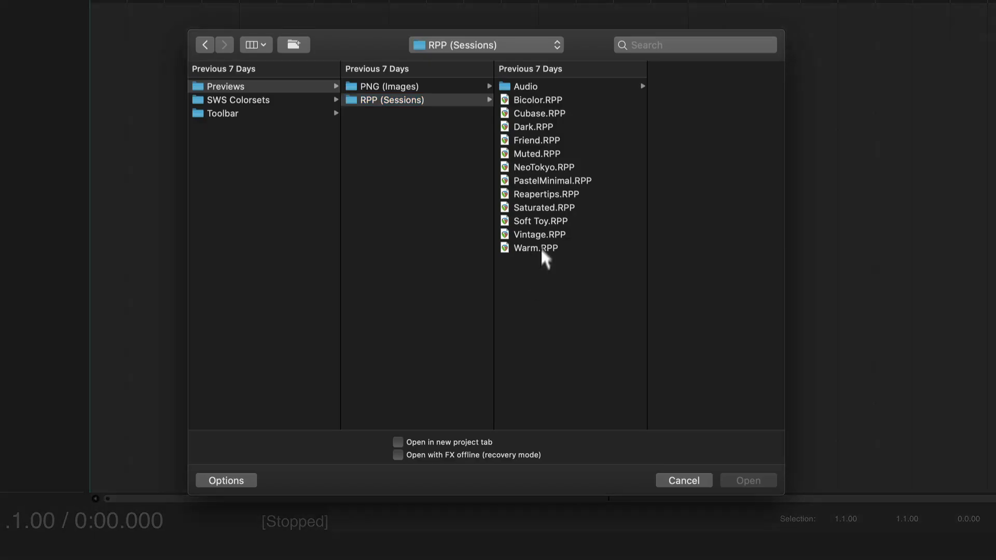
key("cmd+a")
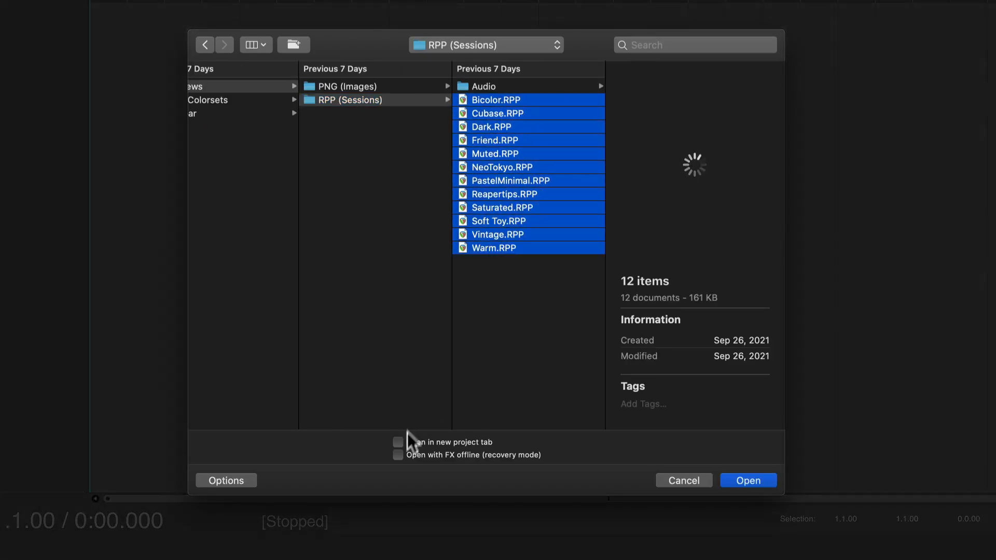
left_click(748, 480)
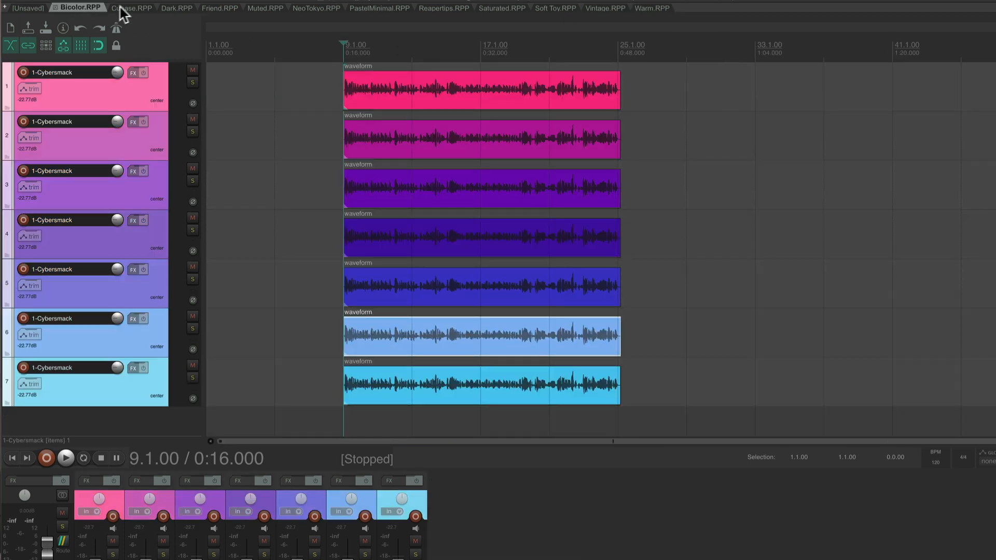
Flip between the opened session tabs to compare their colours, then reach the Actions list.
left_click(444, 8)
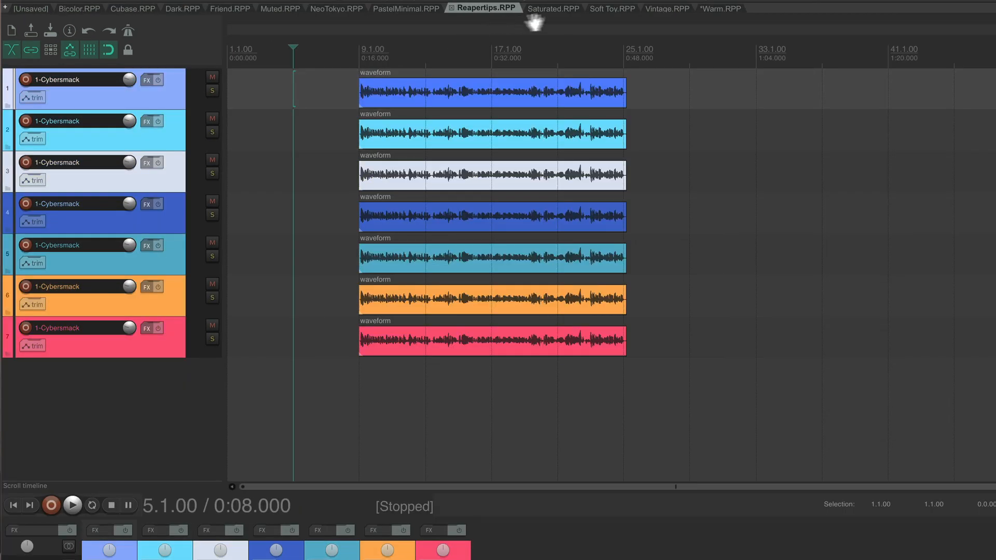
left_click(550, 8)
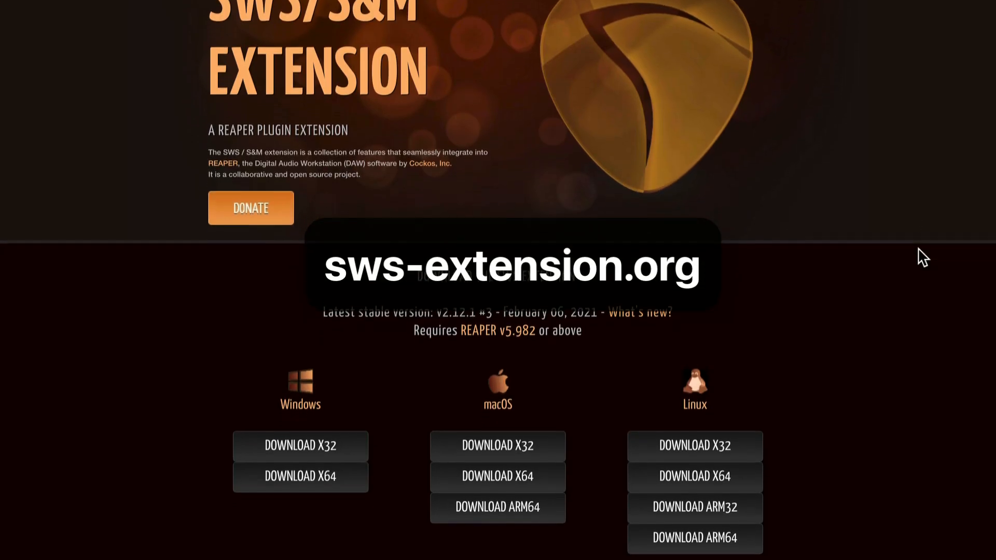
scroll("down", 3)
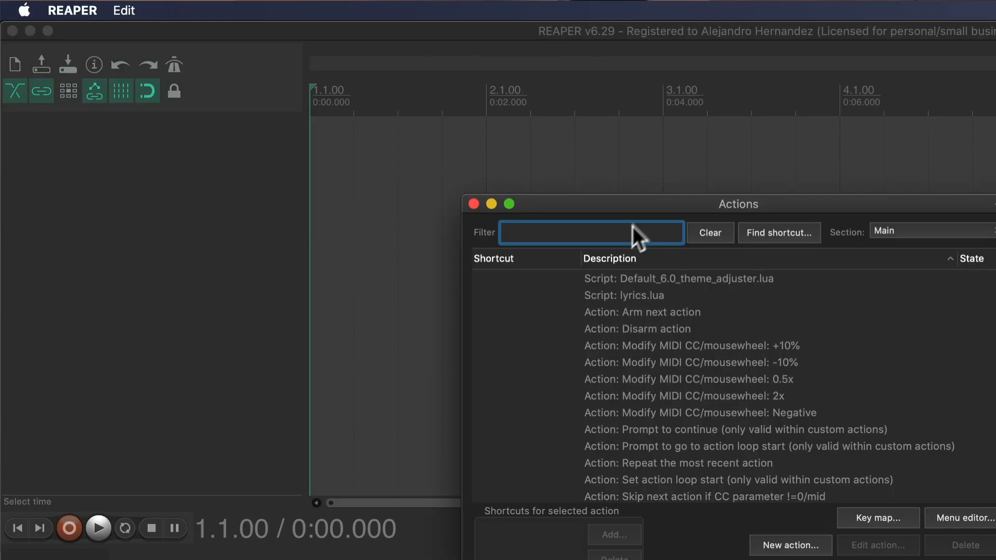
Run SWS colour management and load the Mac-Saturated.SWSColor set as custom colours.
type("color manage")
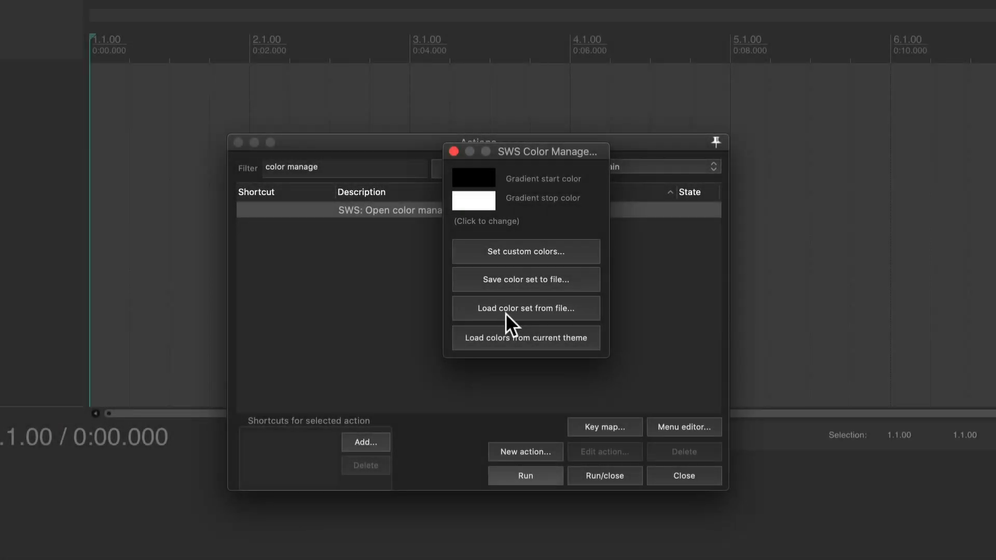
left_click(525, 308)
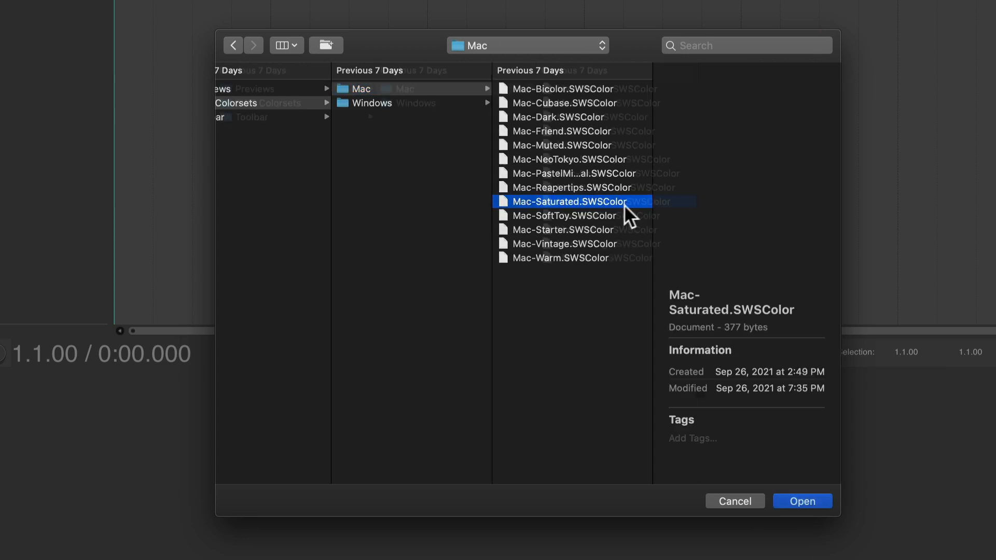
left_click(802, 501)
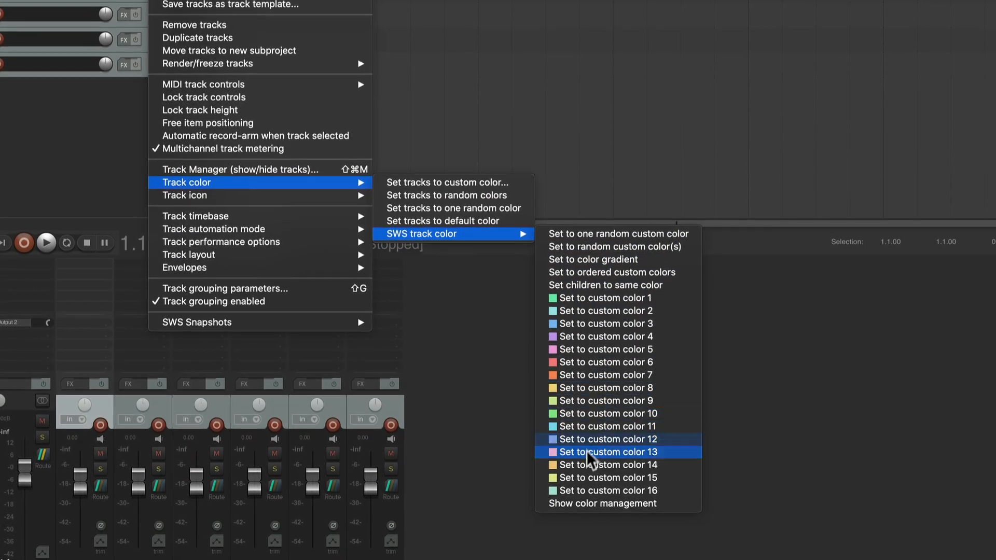
mouse_move(613, 336)
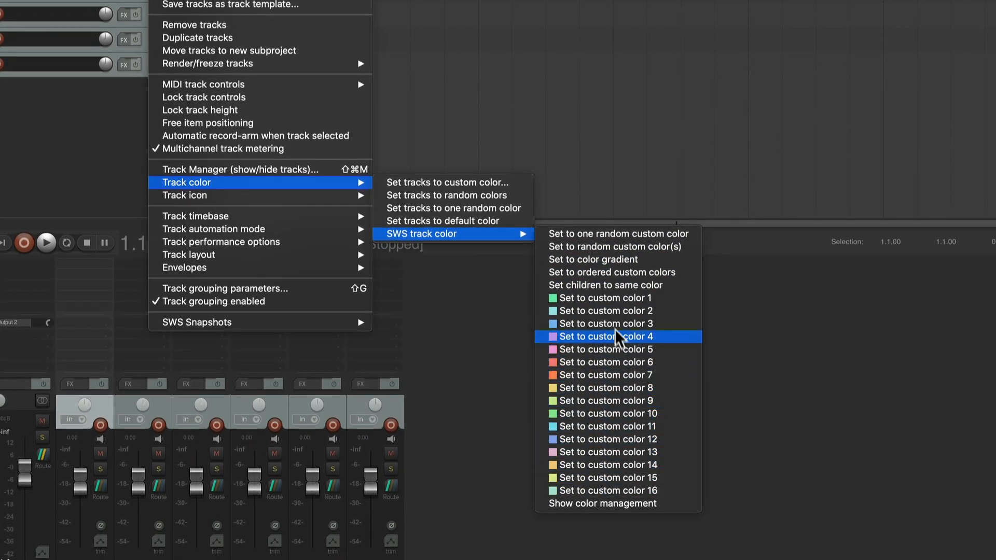
Set the selected tracks to SWS custom colour 4.
left_click(605, 336)
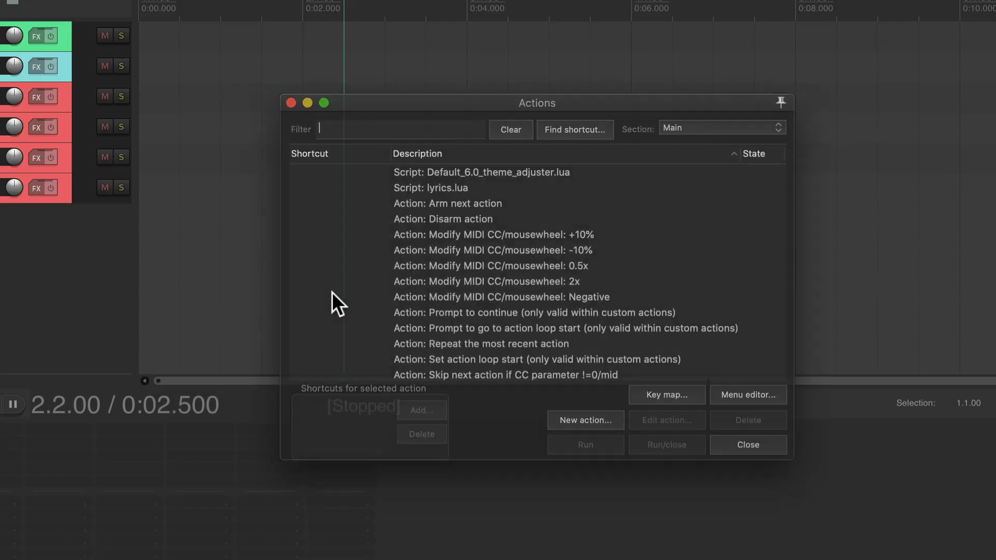
Filter the Actions list to the SWS custom colour track actions and select one.
type("custom co")
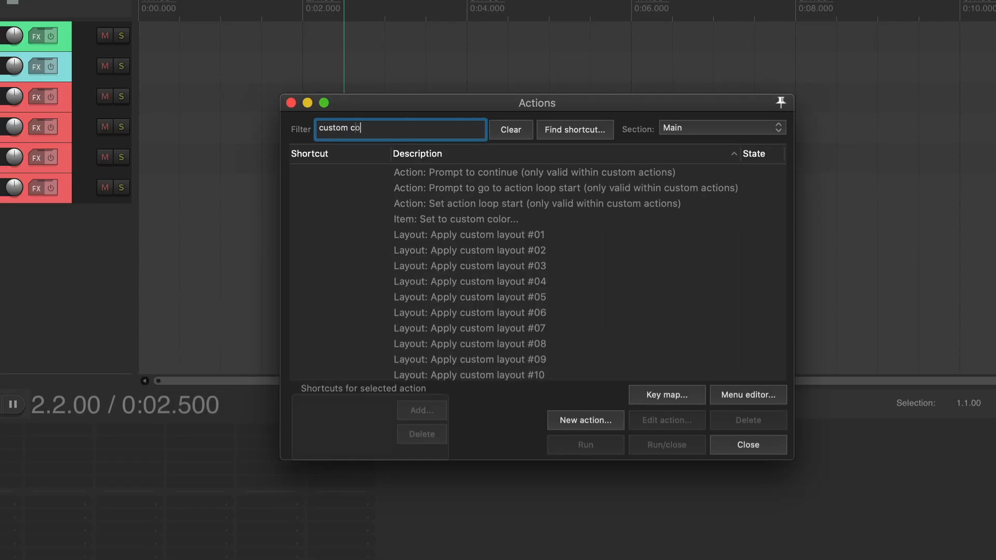
type("lor track")
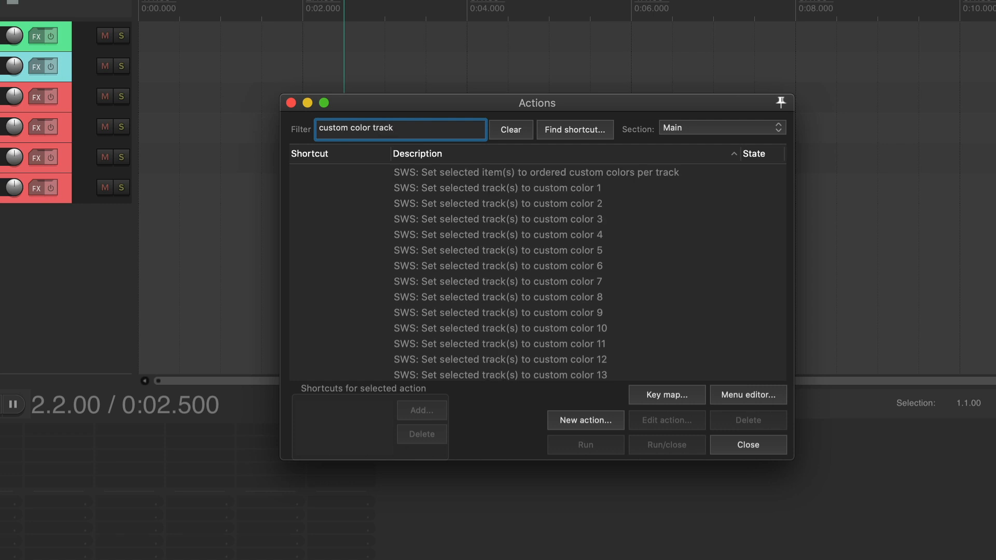
left_click(497, 188)
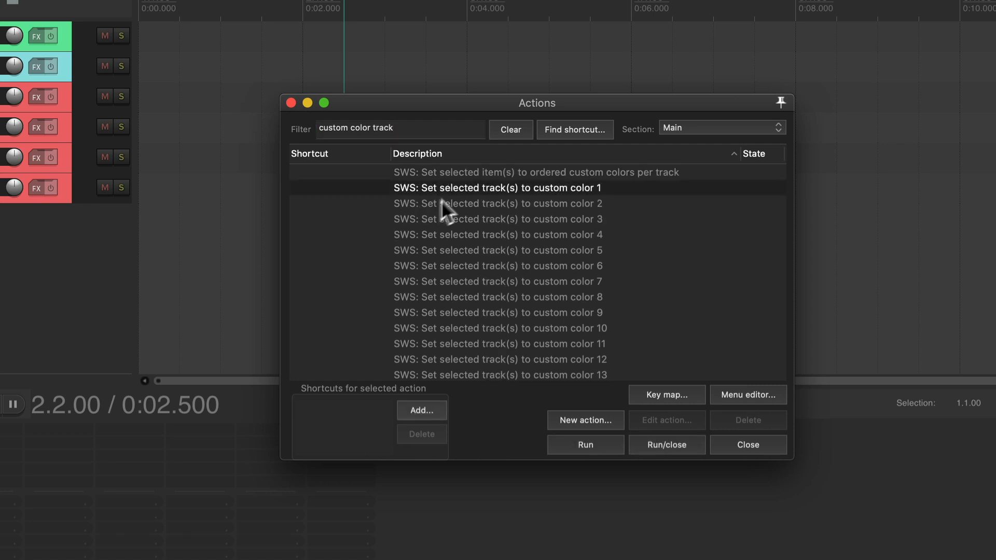
left_click(420, 410)
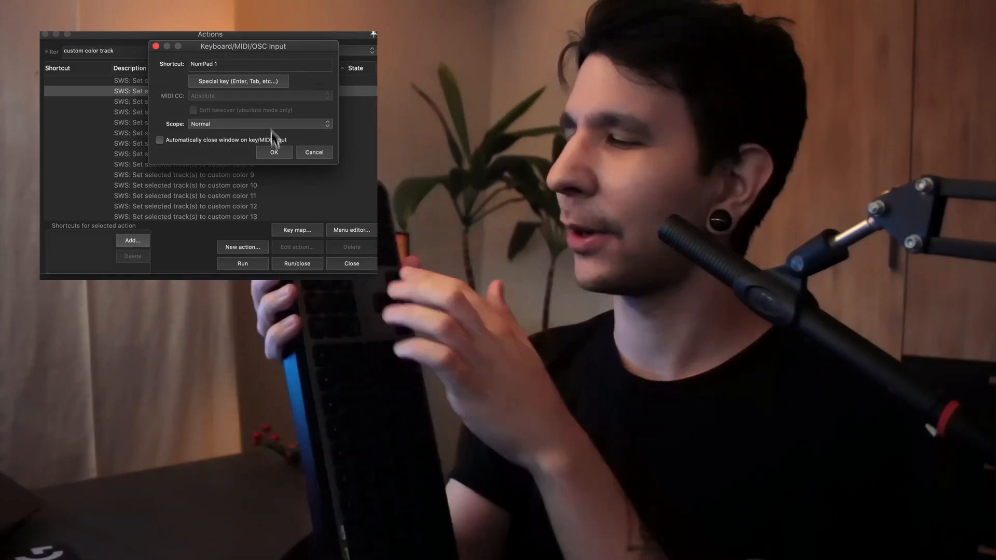
left_click(274, 151)
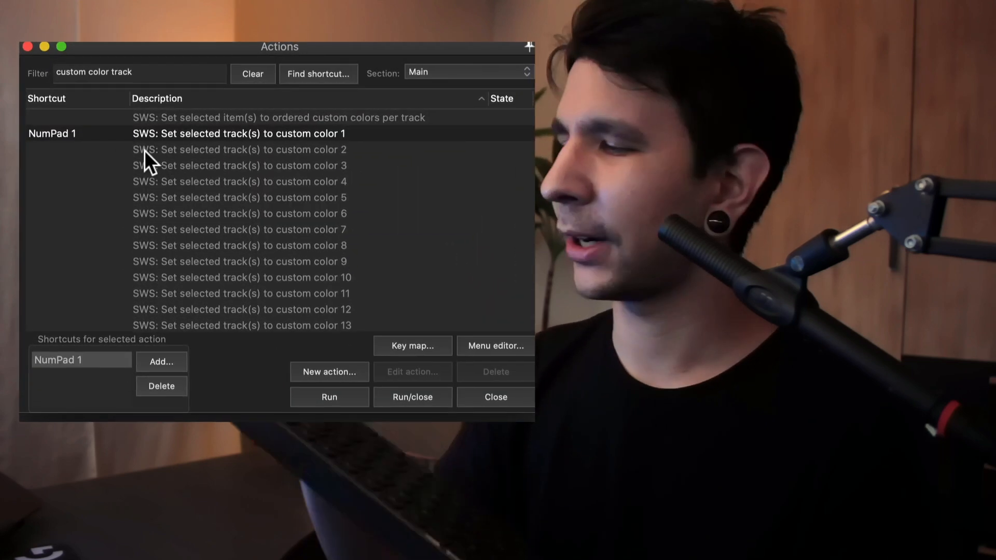
Bind NumPad 3 and NumPad 4 to 'Set selected track(s) to custom color 3' and '...4'.
left_click(161, 362)
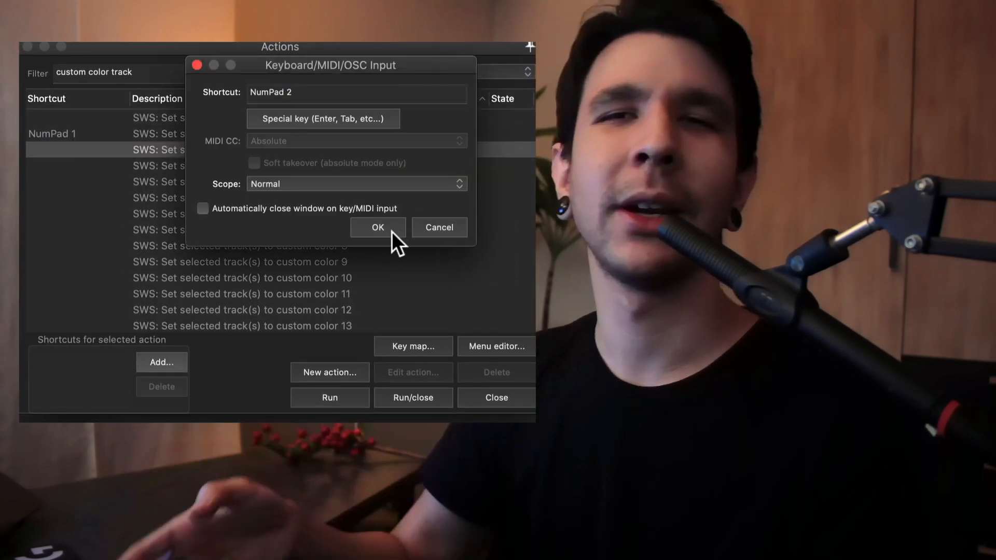
left_click(377, 228)
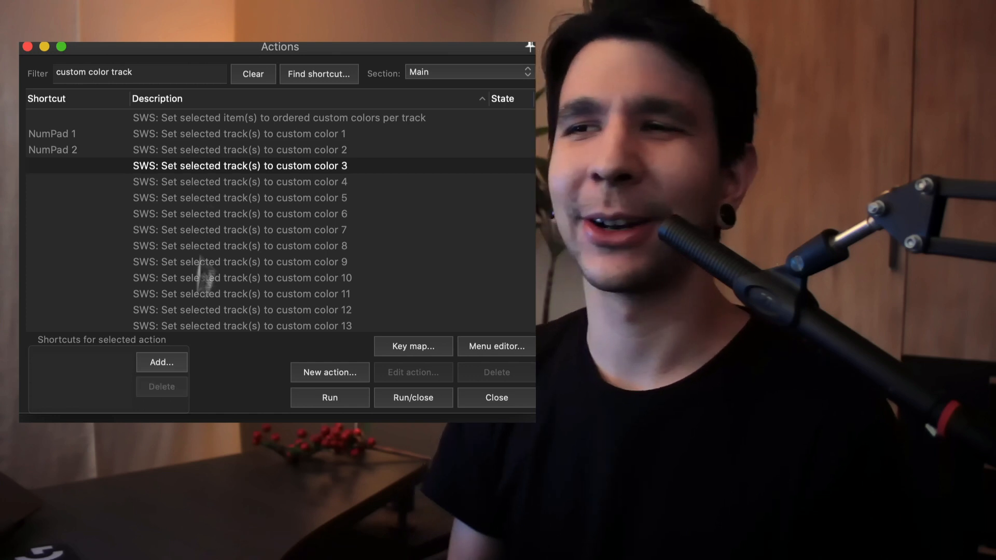
left_click(162, 362)
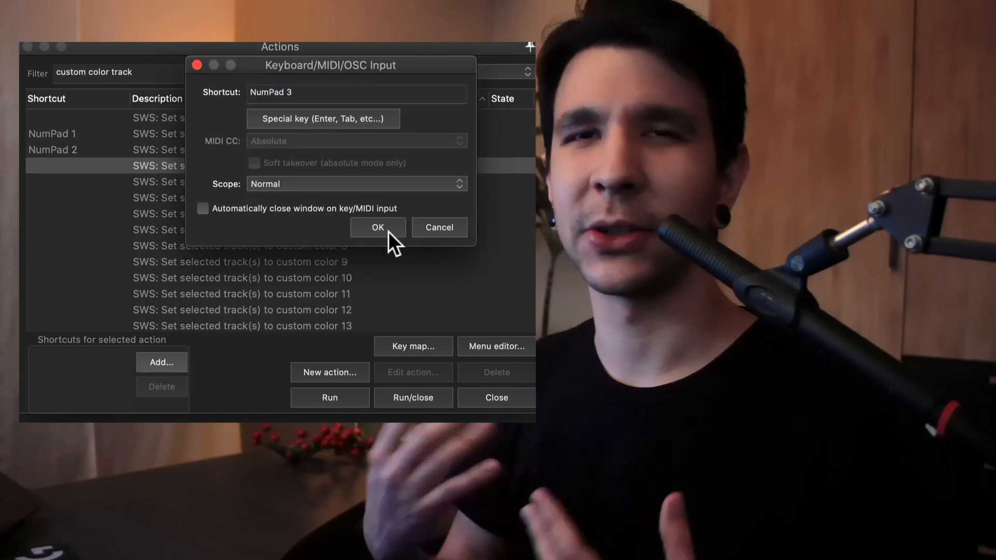
left_click(378, 227)
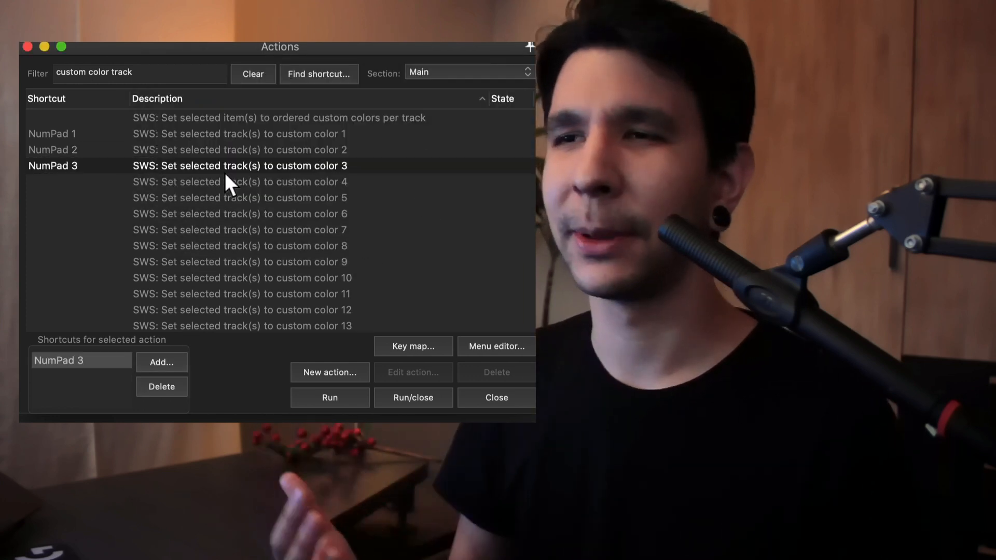
left_click(161, 362)
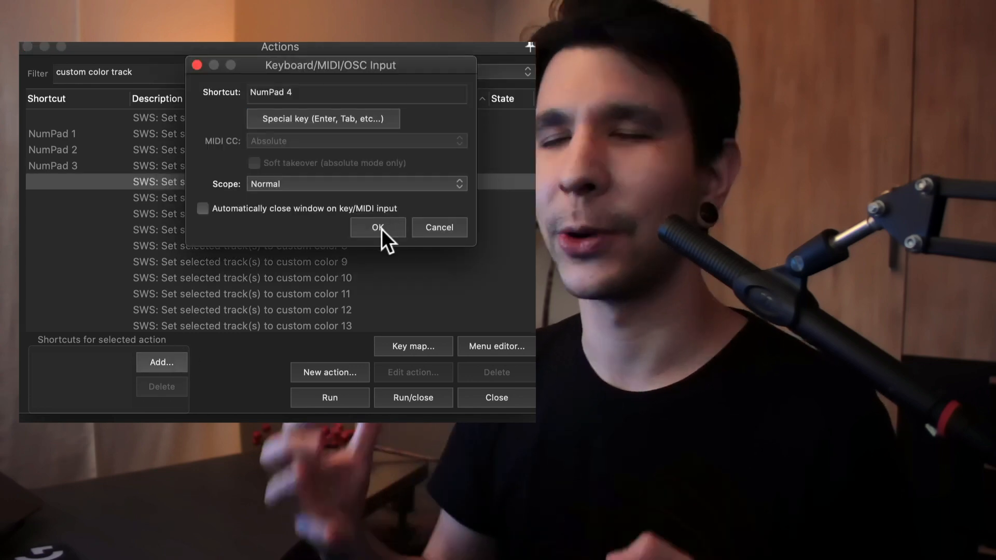
left_click(378, 227)
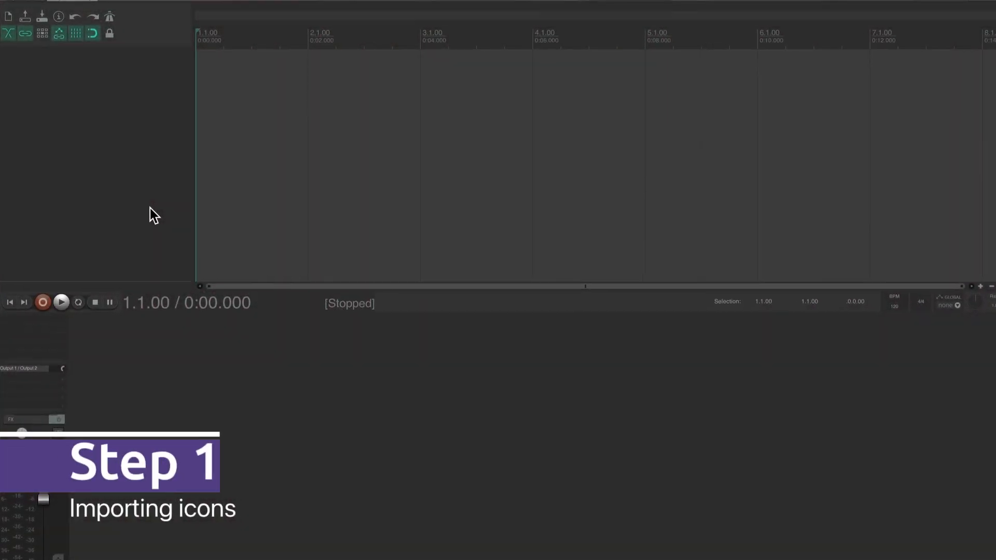
Bring the Toolbar Icons folder up in Finder beside REAPER's resource folder.
left_click(327, 11)
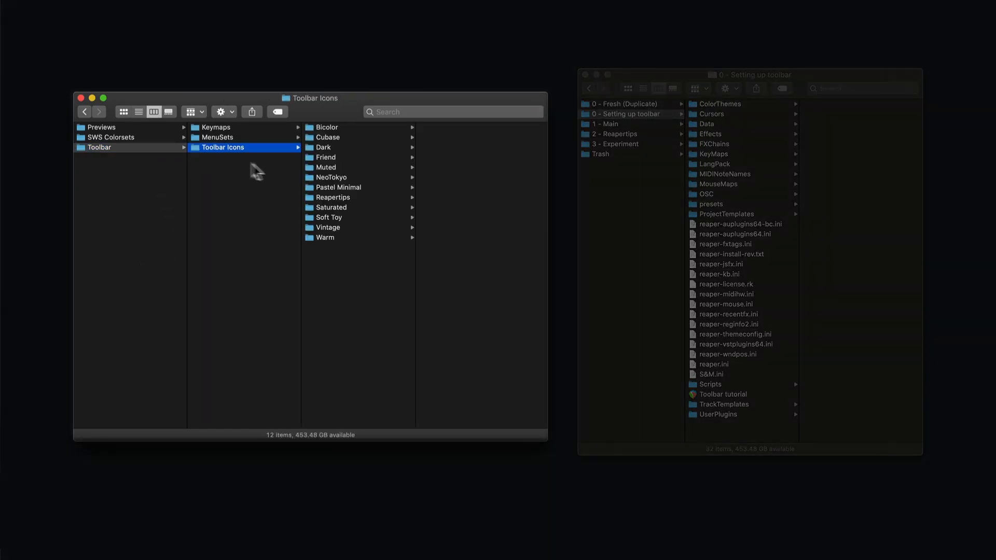
Browse the Cubase, NeoTokyo, Saturated and Muted icon sets, settling on Muted.
left_click(326, 137)
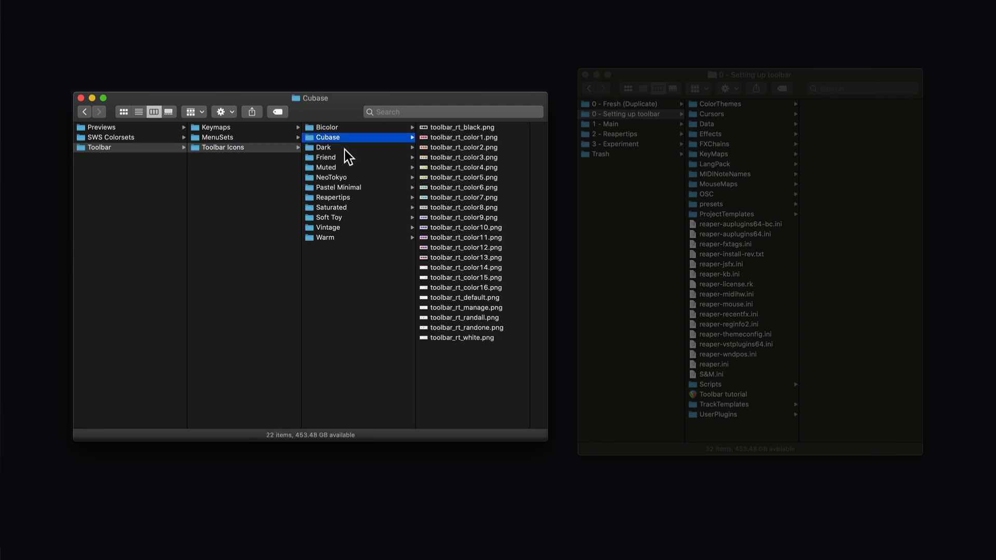
left_click(331, 177)
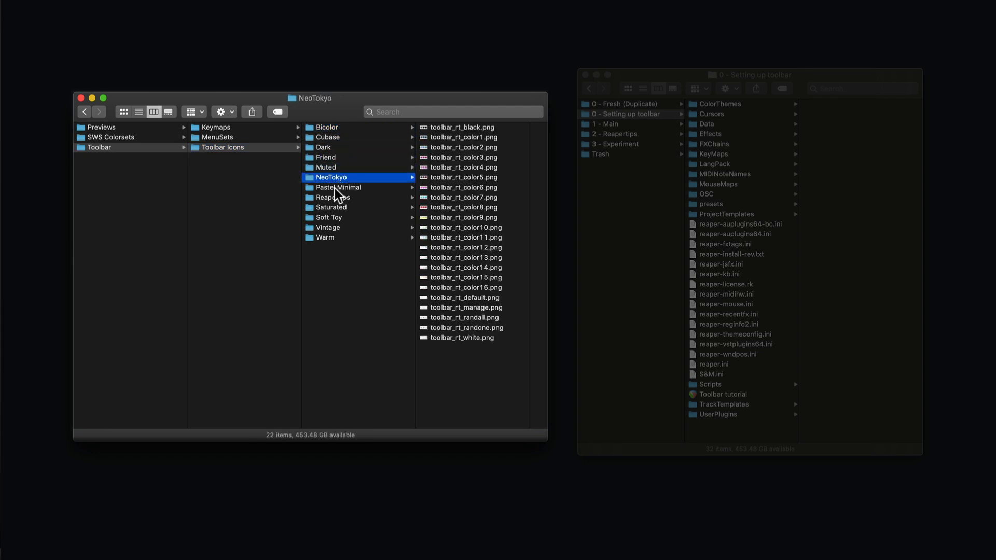
left_click(332, 208)
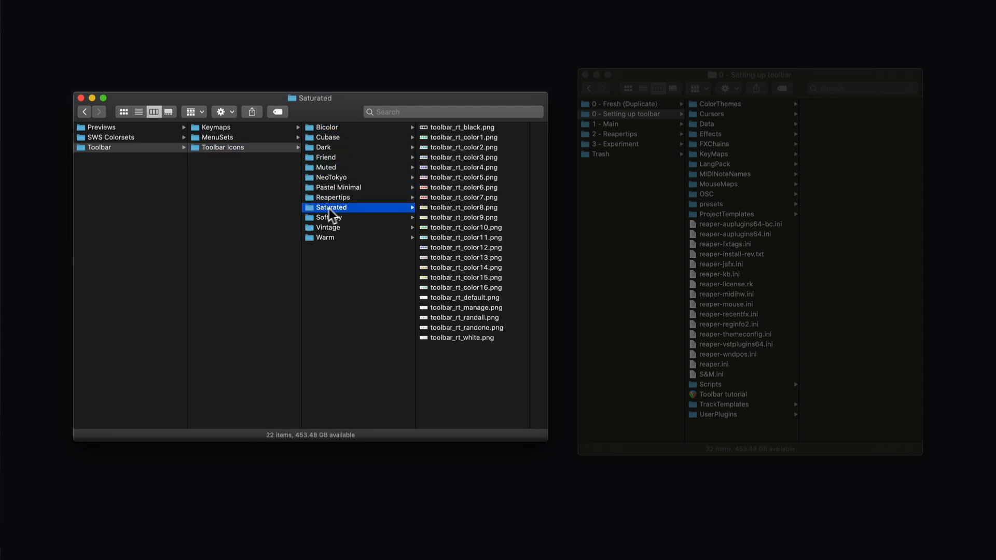
left_click(324, 167)
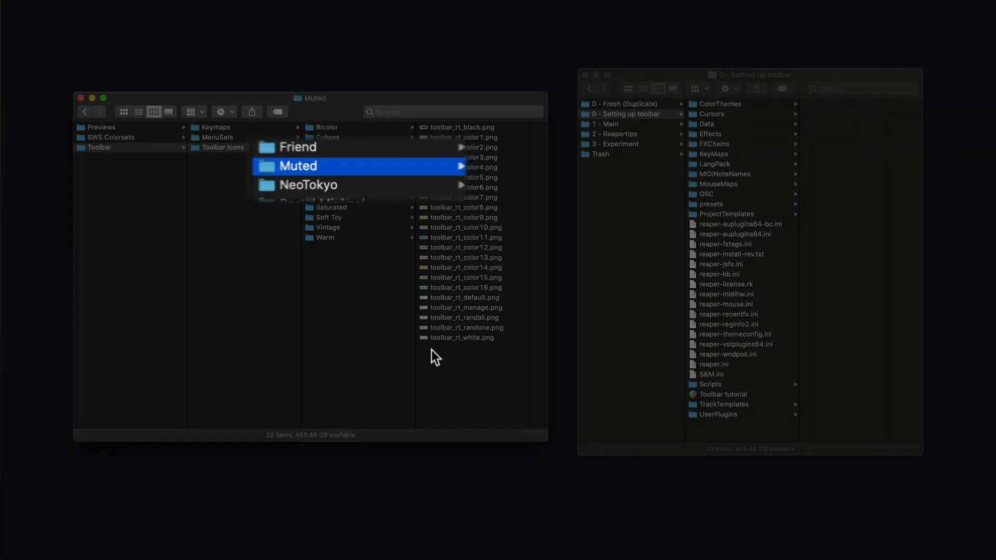
Copy all Muted icon PNGs into Data > toolbar_icons in REAPER's resource folder.
key("cmd+a")
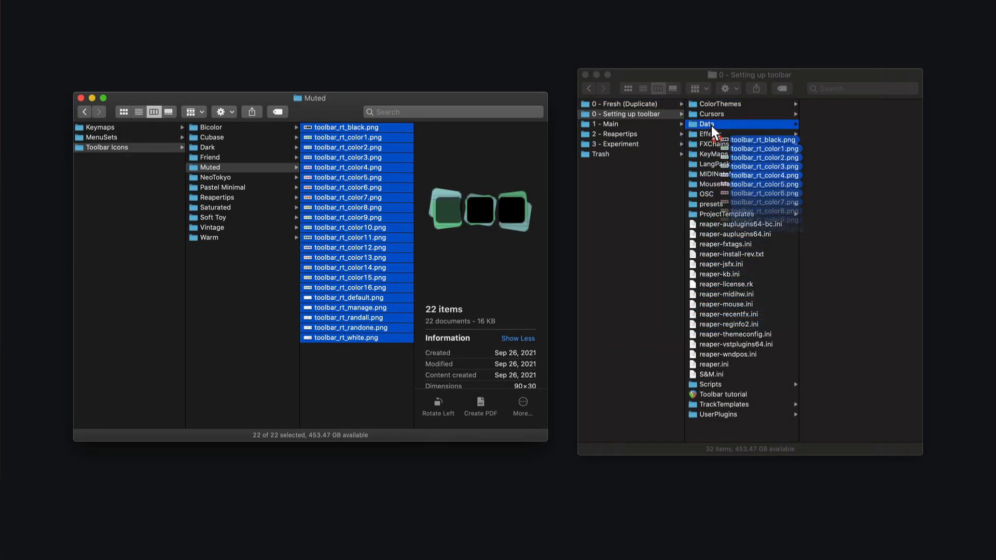
left_click(707, 124)
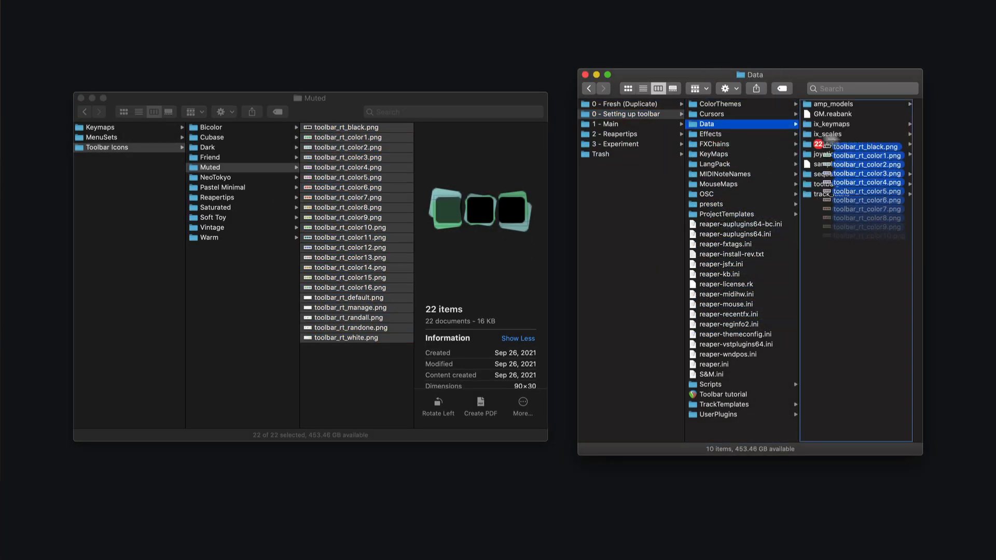
left_click(731, 185)
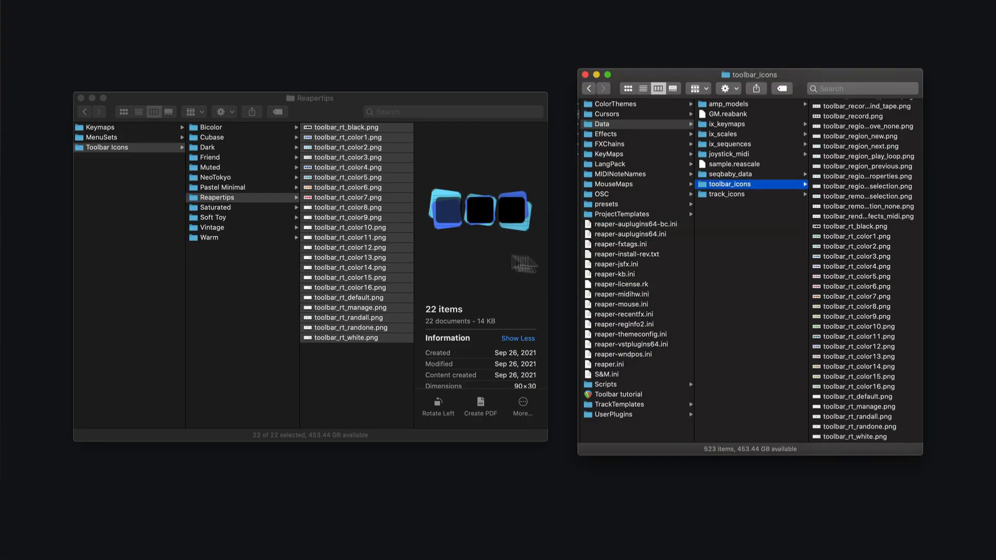
left_click(222, 187)
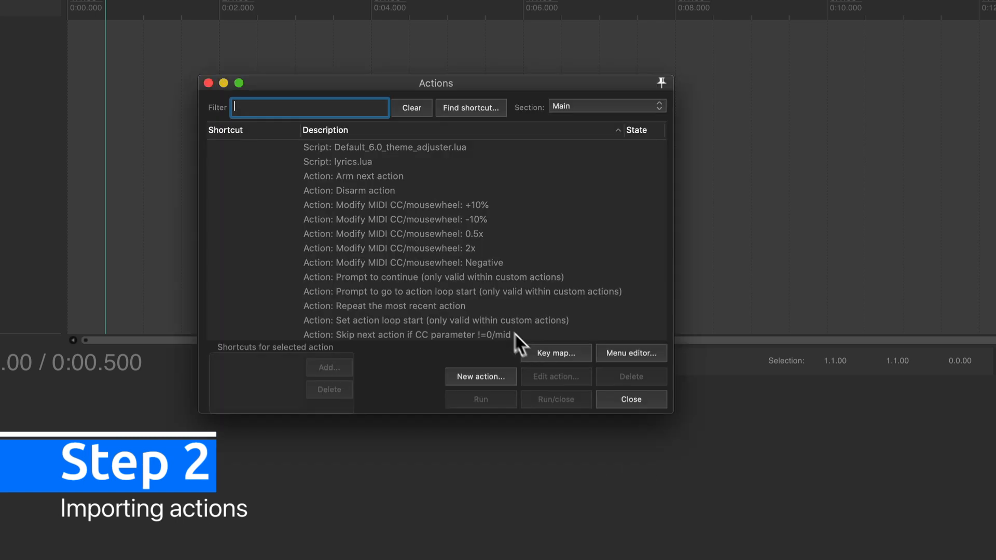
Import the Color Toolbar Actions.ReaperKeyMap from the Toolbar > Keymaps folder.
left_click(554, 352)
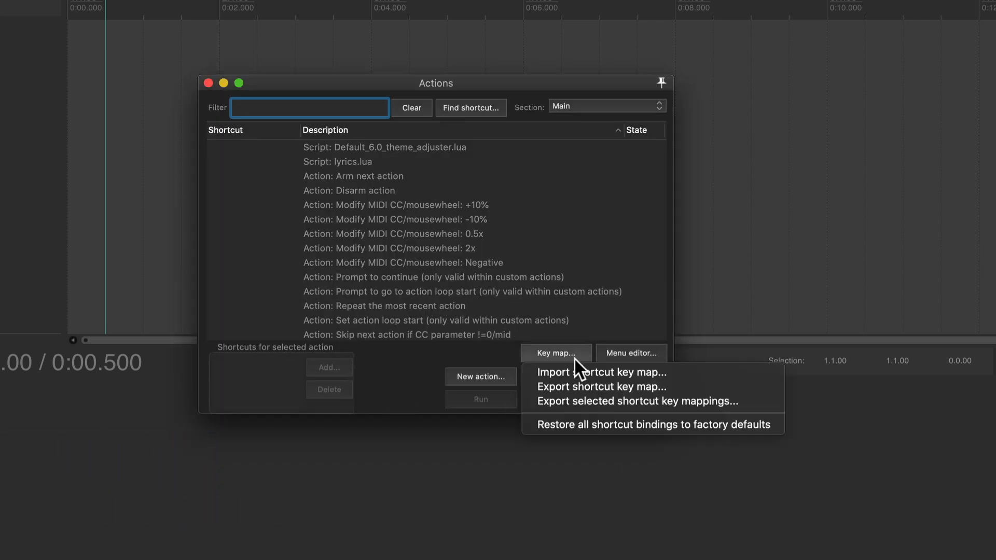
mouse_move(579, 373)
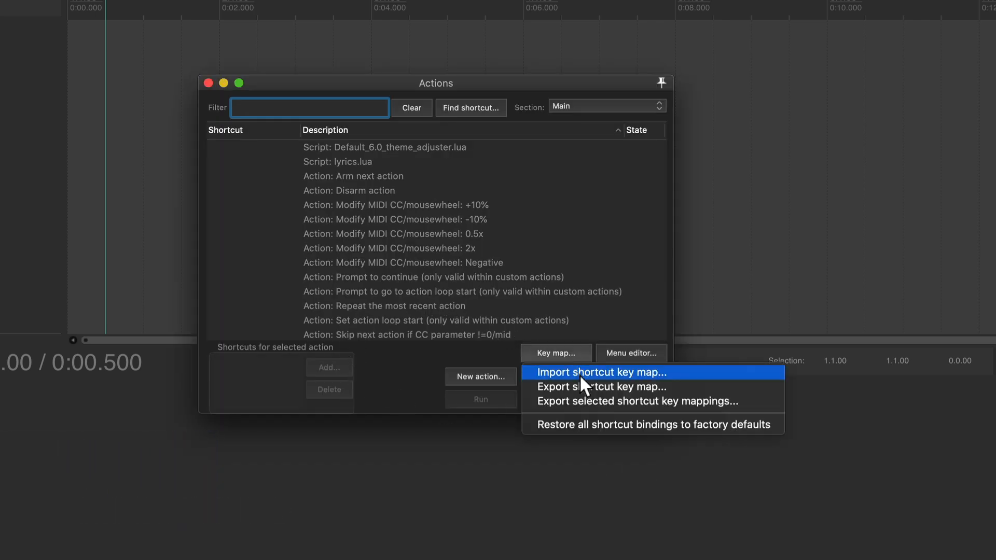
left_click(591, 372)
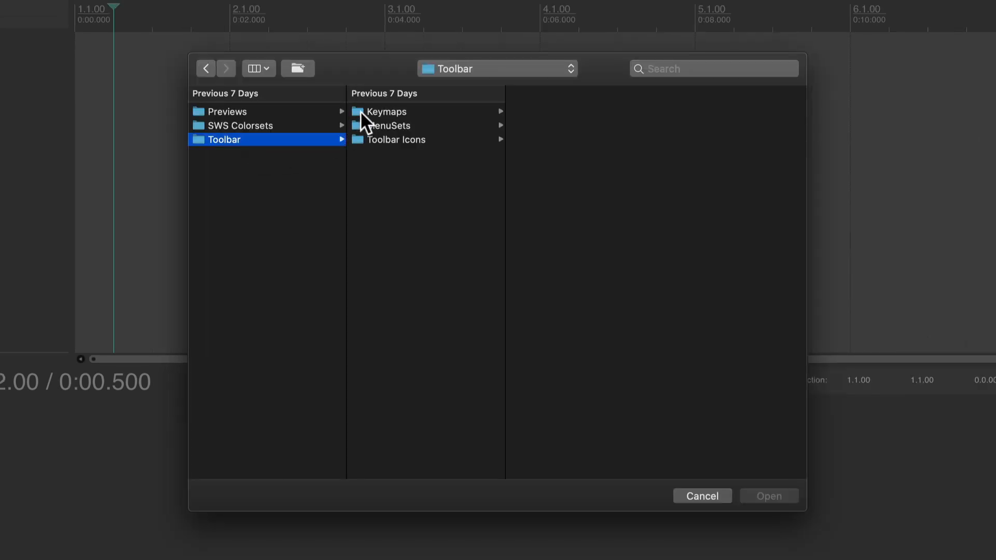
left_click(387, 111)
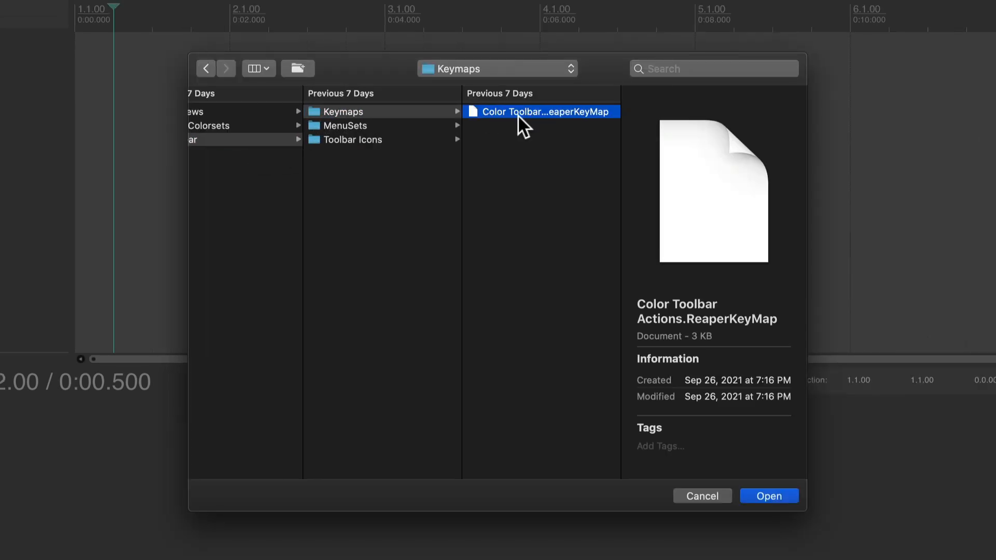
left_click(768, 496)
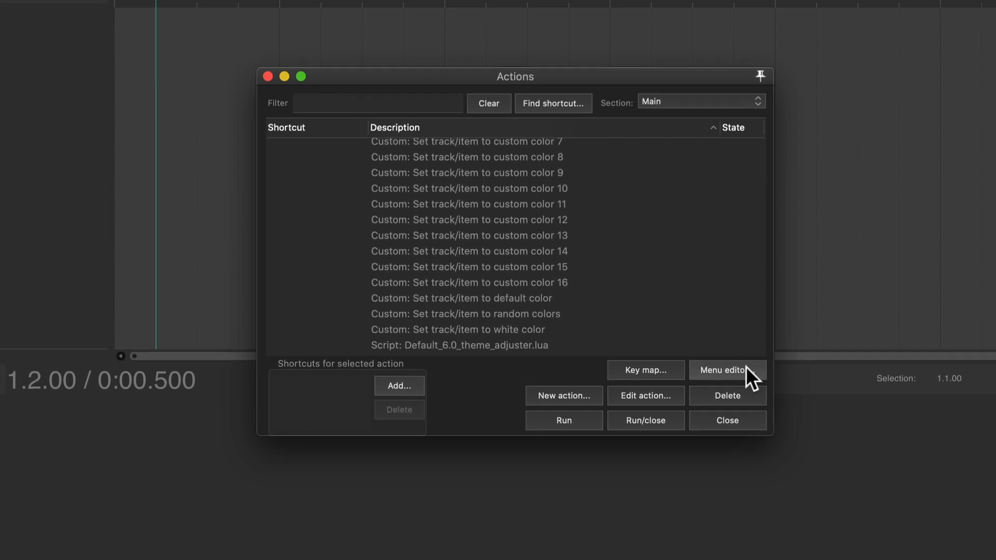
Choose Floating toolbar 2 for editing in Customize menus/toolbars.
left_click(725, 371)
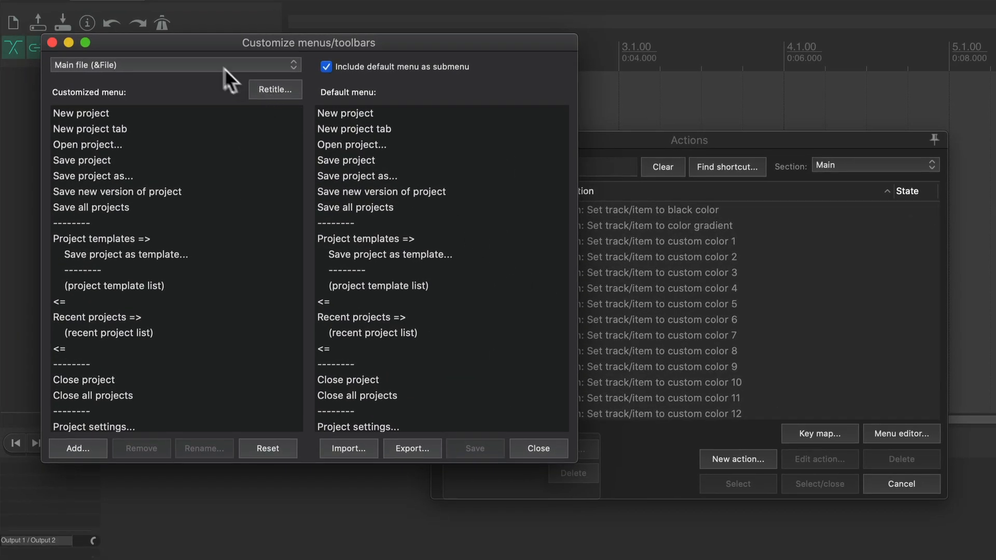
left_click(171, 64)
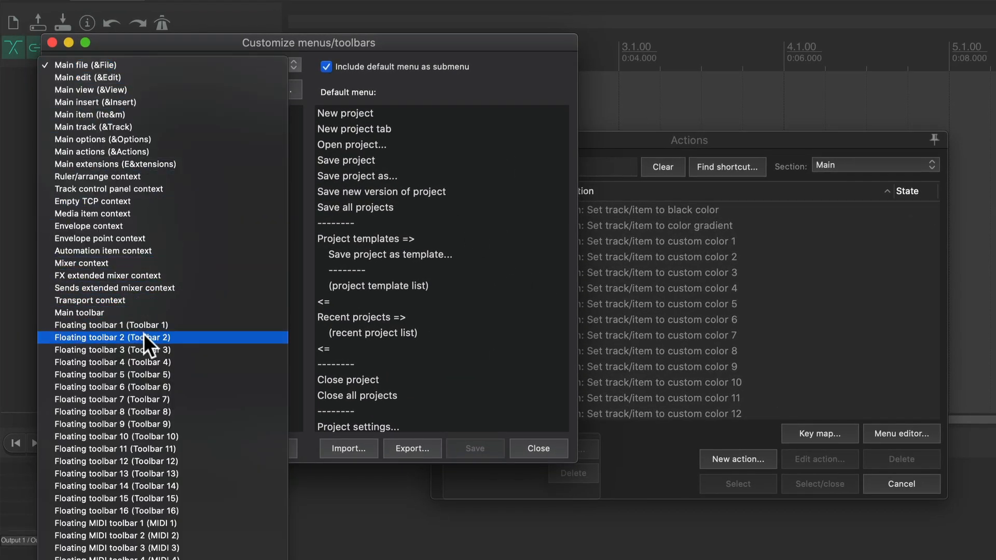
left_click(112, 338)
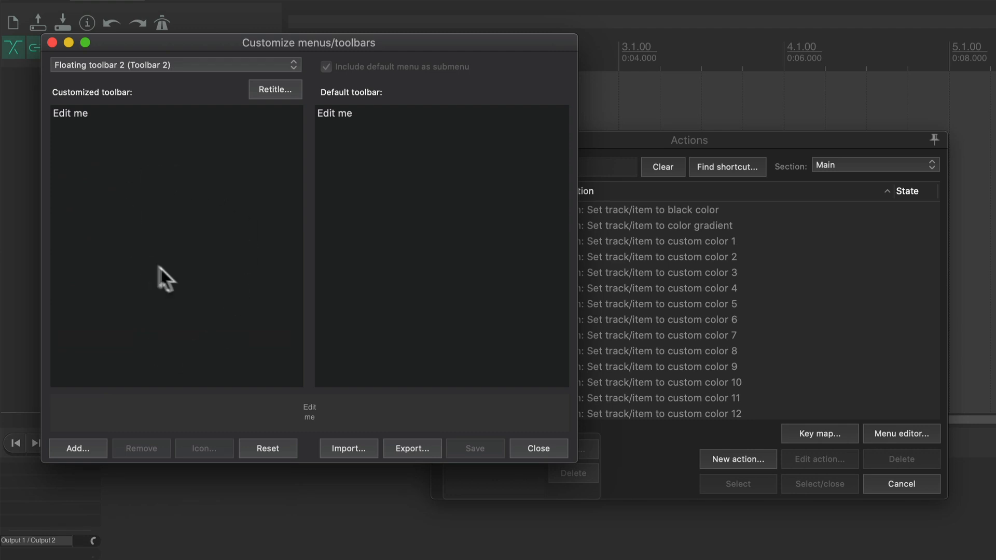
mouse_move(180, 206)
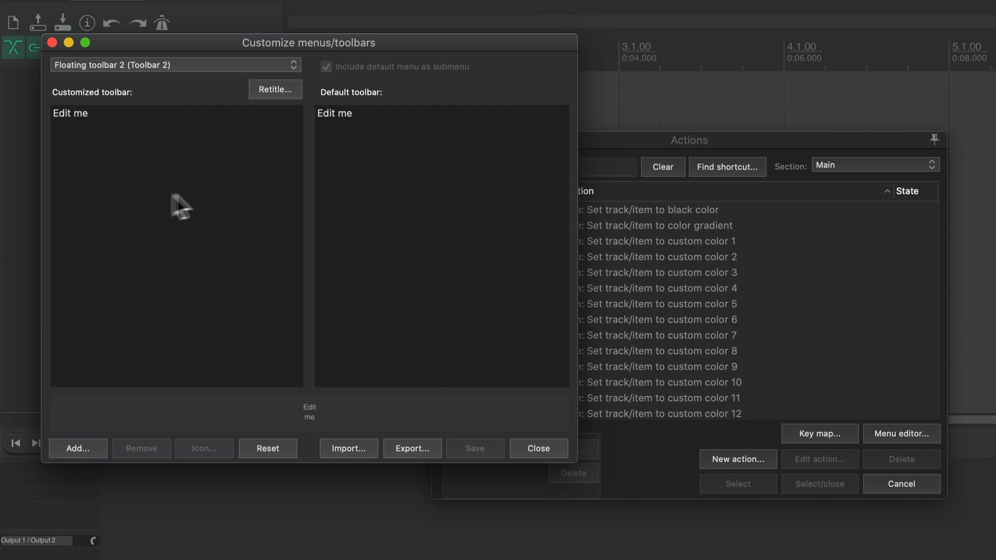
mouse_move(204, 257)
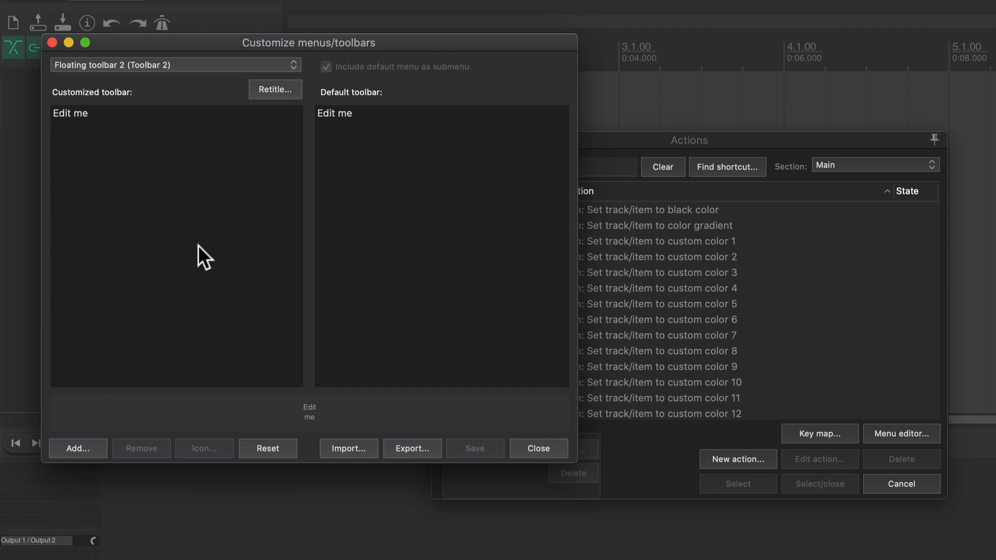
mouse_move(186, 235)
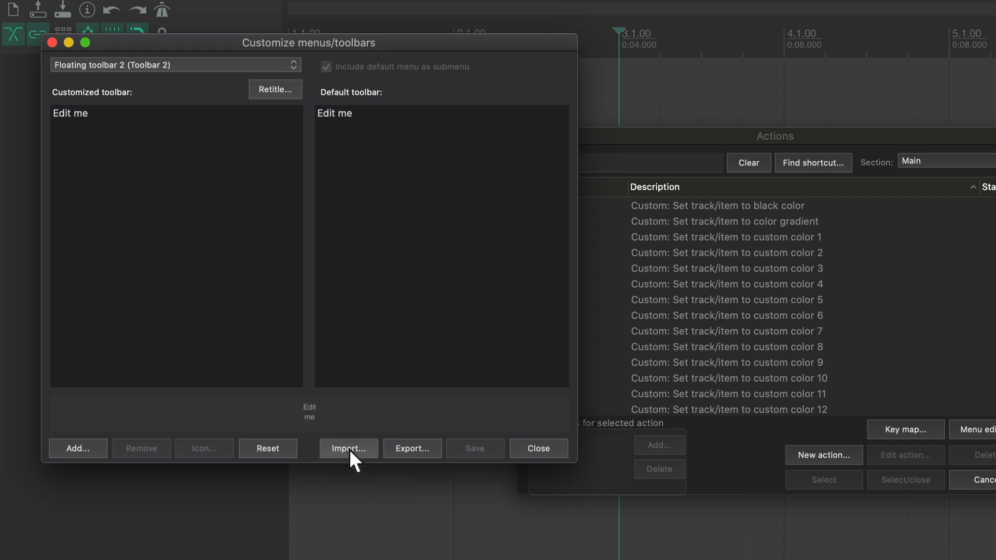
Import Color Toolbar.ReaperMenu from Toolbar > MenuSets into toolbar 2.
left_click(348, 449)
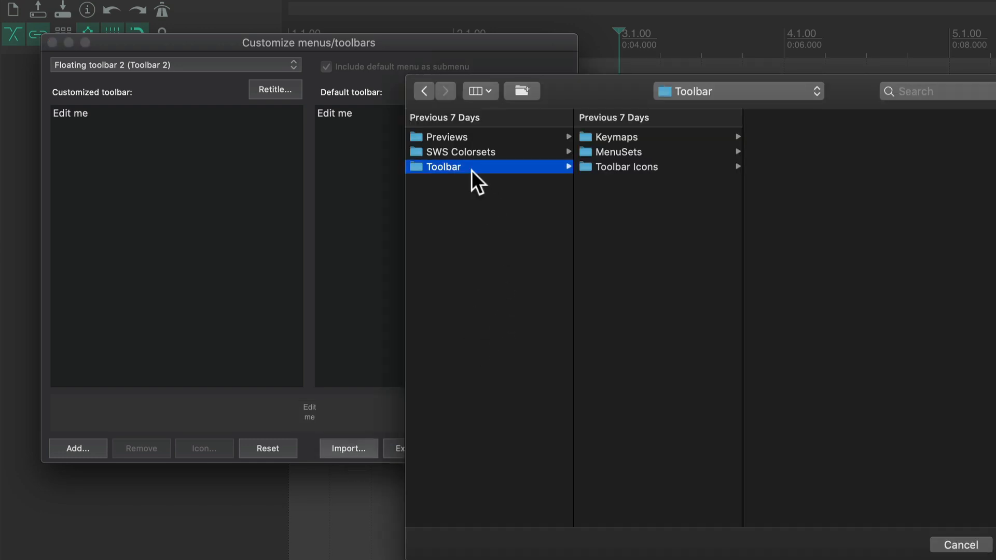
left_click(619, 151)
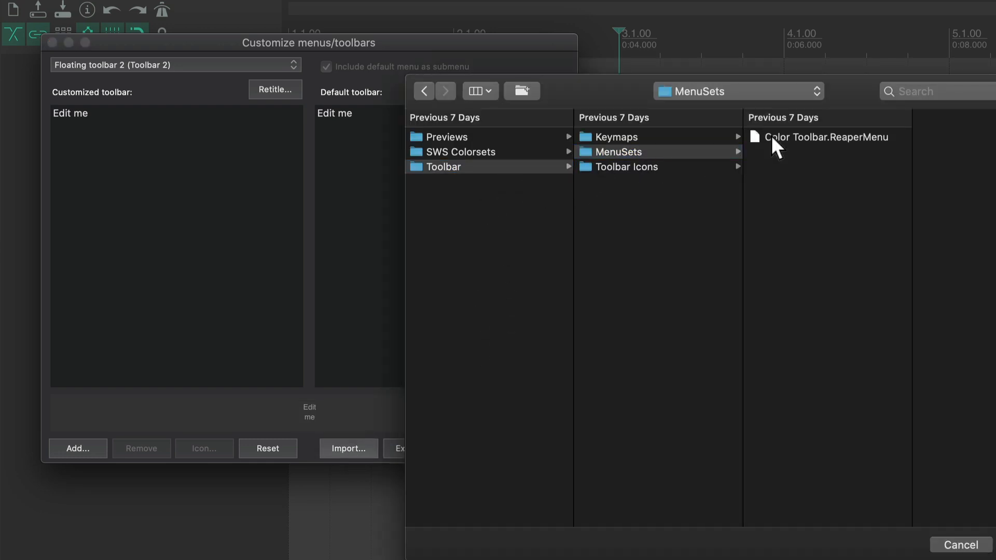
double_click(827, 137)
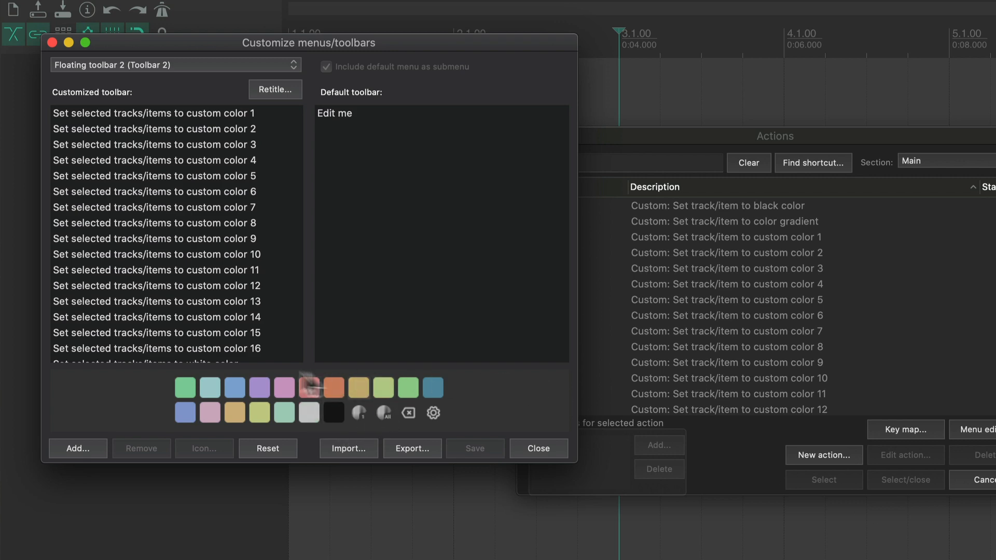
Show Toolbar 2 with its colour swatches in the Toolbar Docker.
left_click(537, 449)
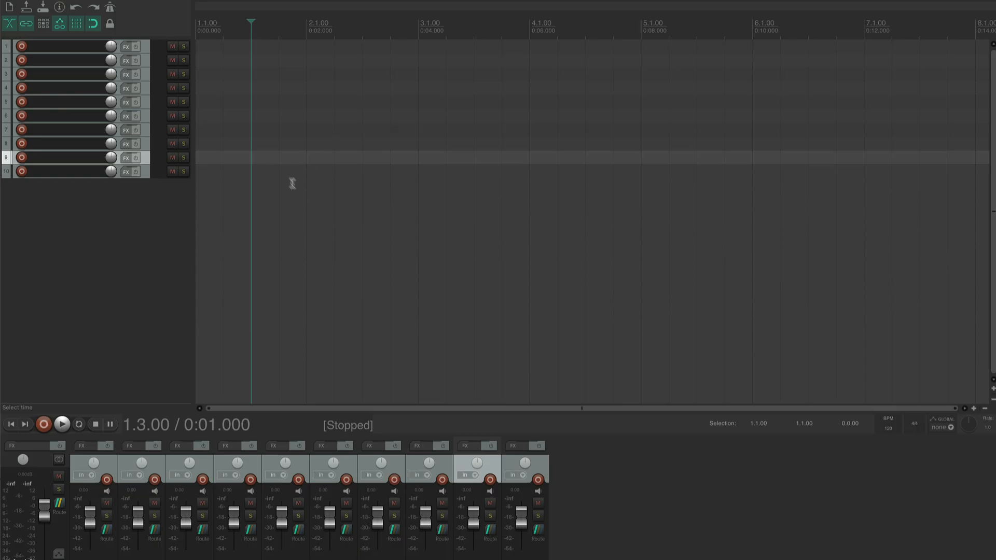
key("f")
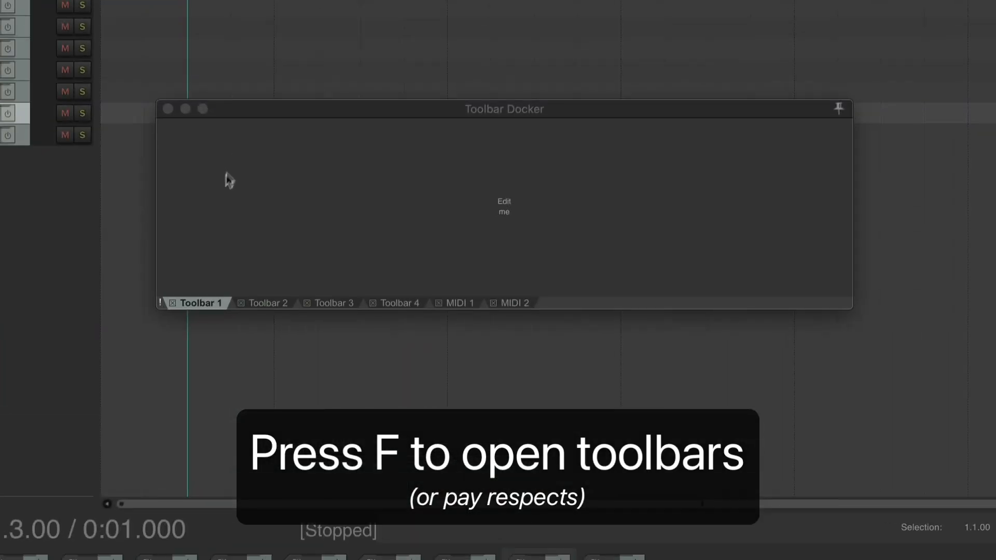
left_click(267, 303)
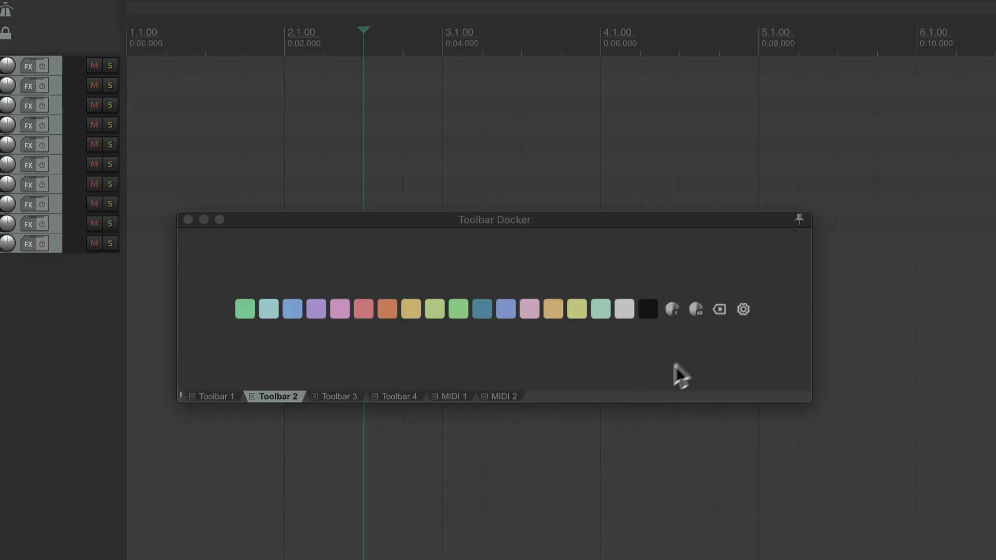
Colour selected tracks using the palette swatches.
left_click(743, 310)
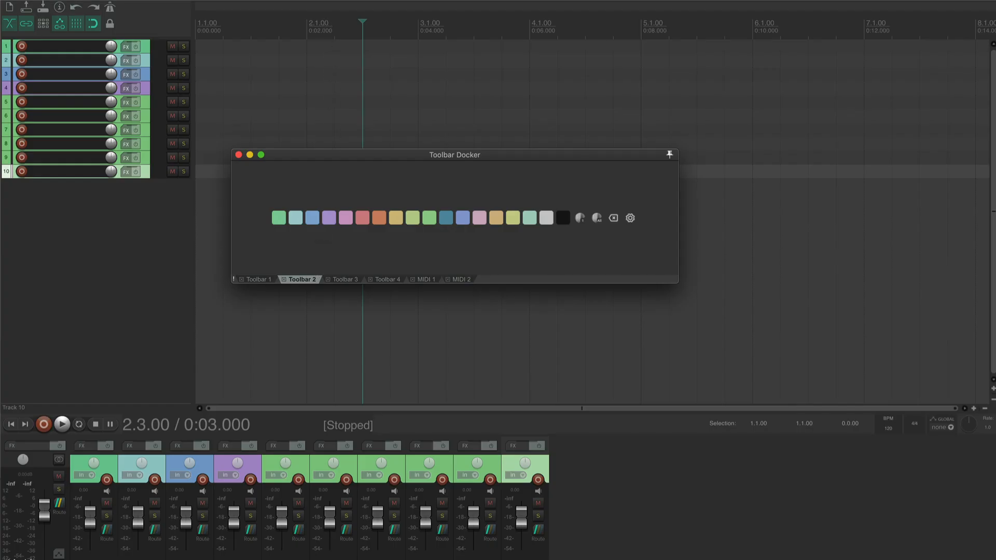
left_click(344, 279)
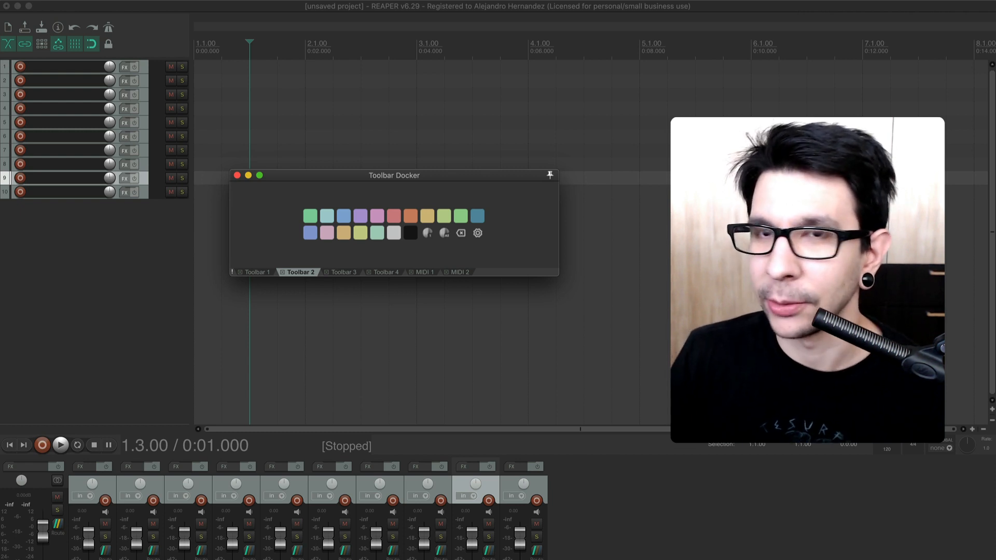
mouse_move(268, 238)
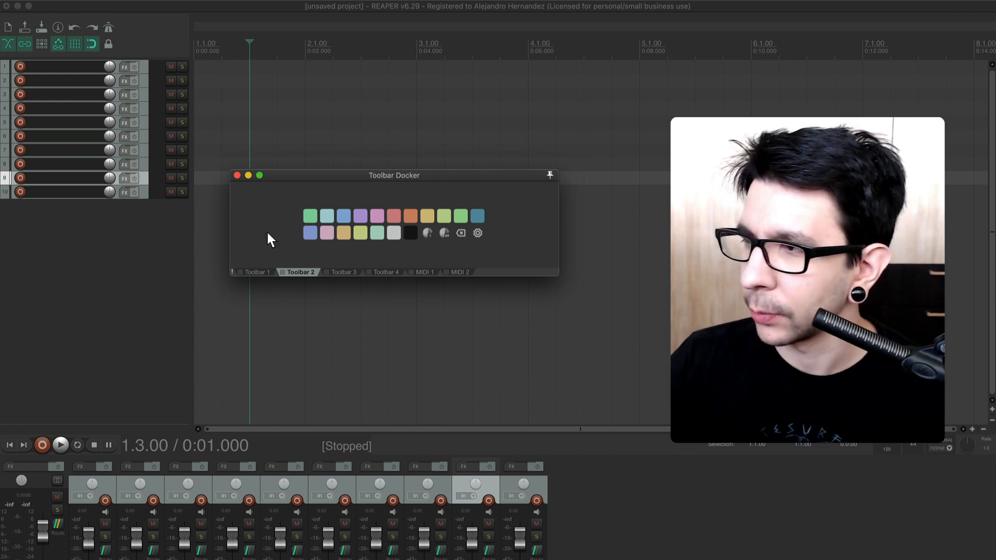
Position the palette toolbar at the top of the main window, then return it to the Toolbar Docker.
right_click(267, 238)
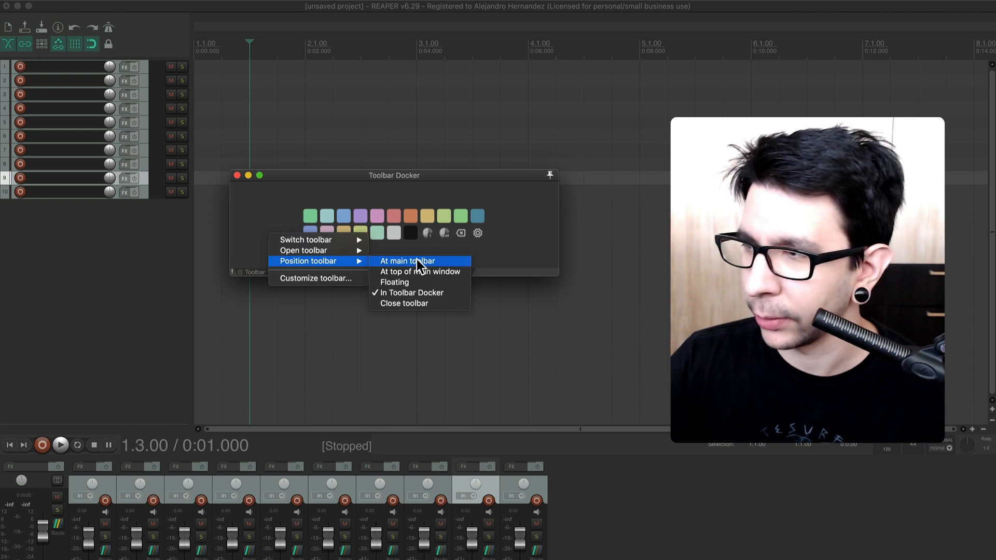
mouse_move(419, 271)
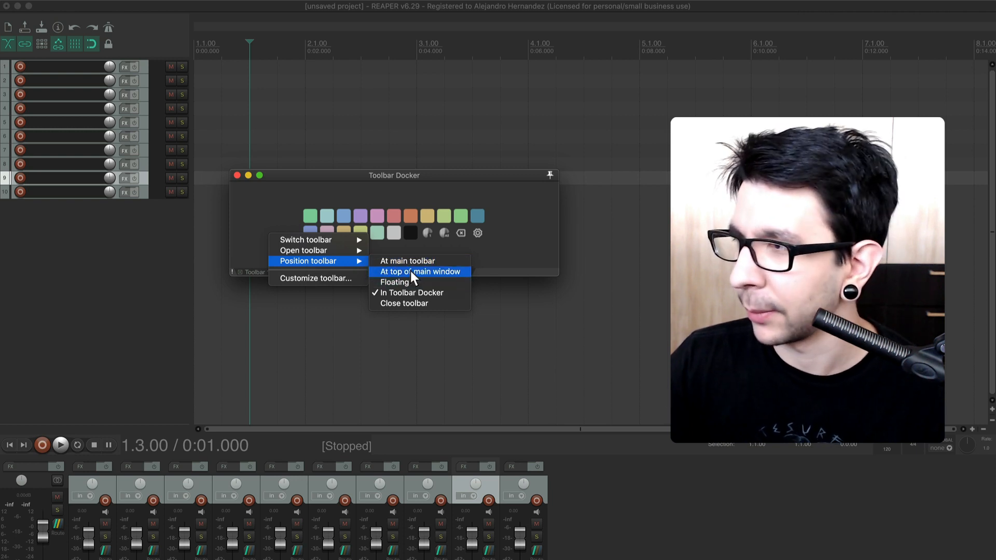
left_click(418, 271)
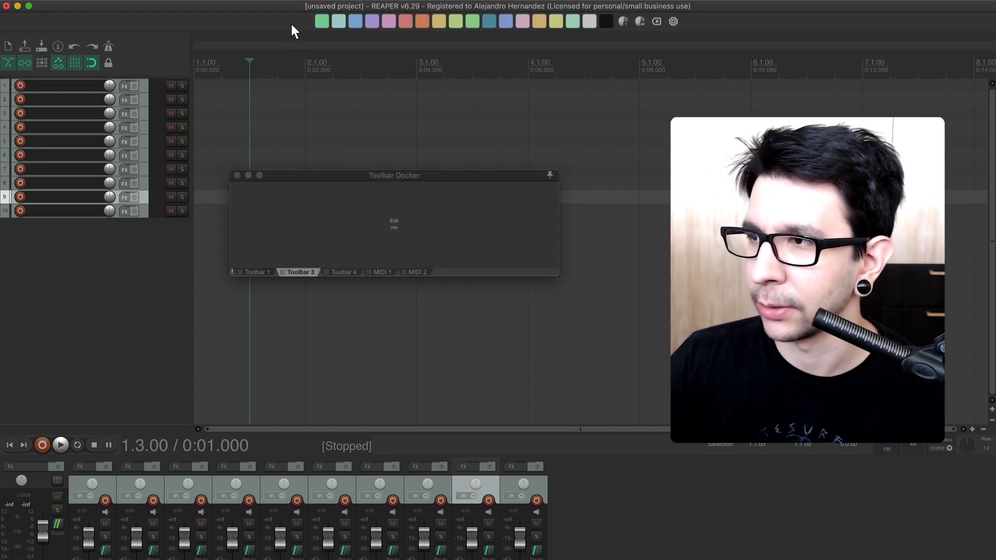
mouse_move(329, 226)
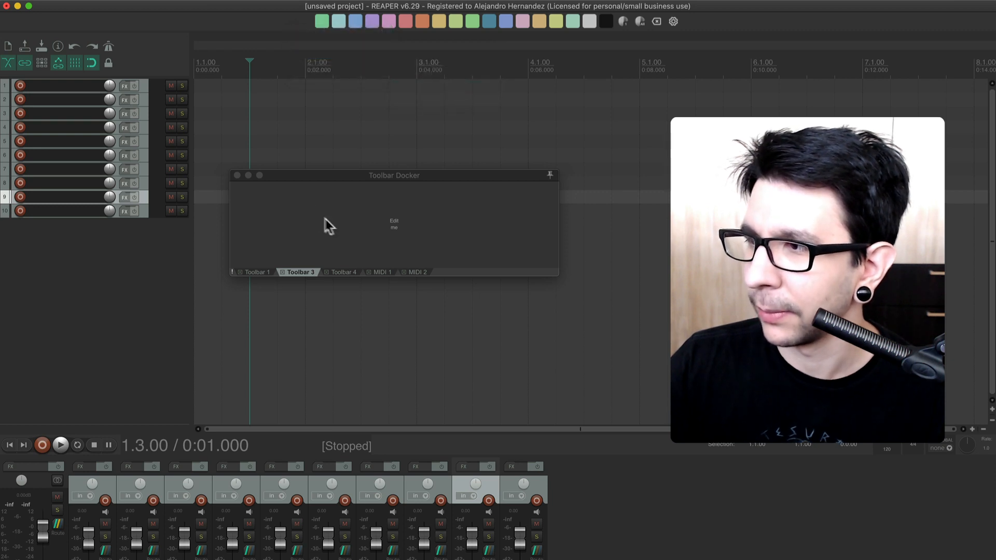
left_click(256, 272)
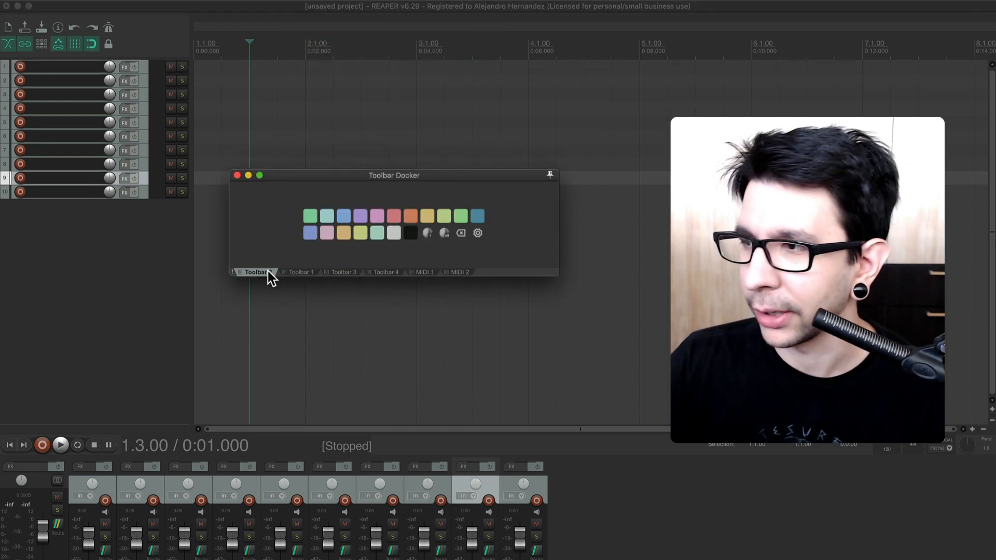
left_click(257, 272)
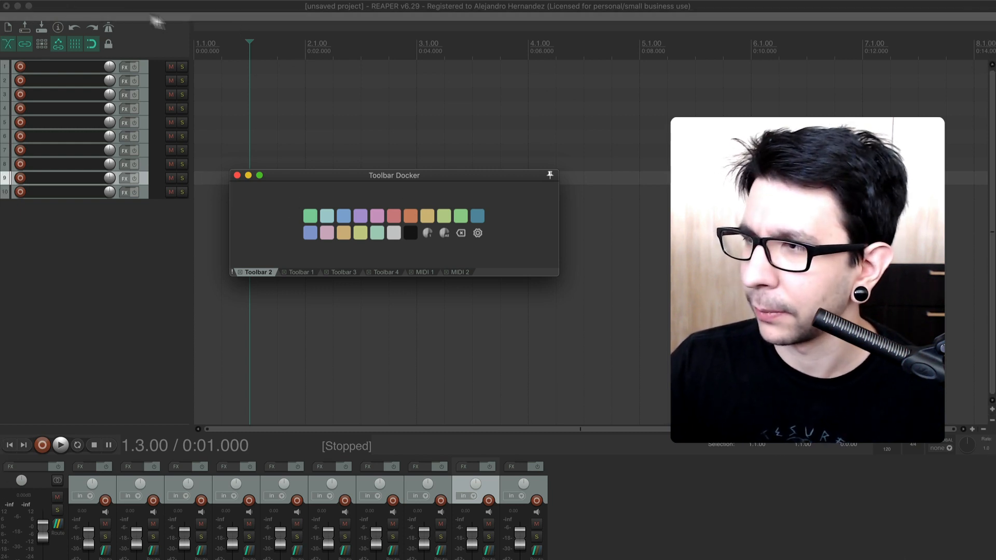
mouse_move(149, 33)
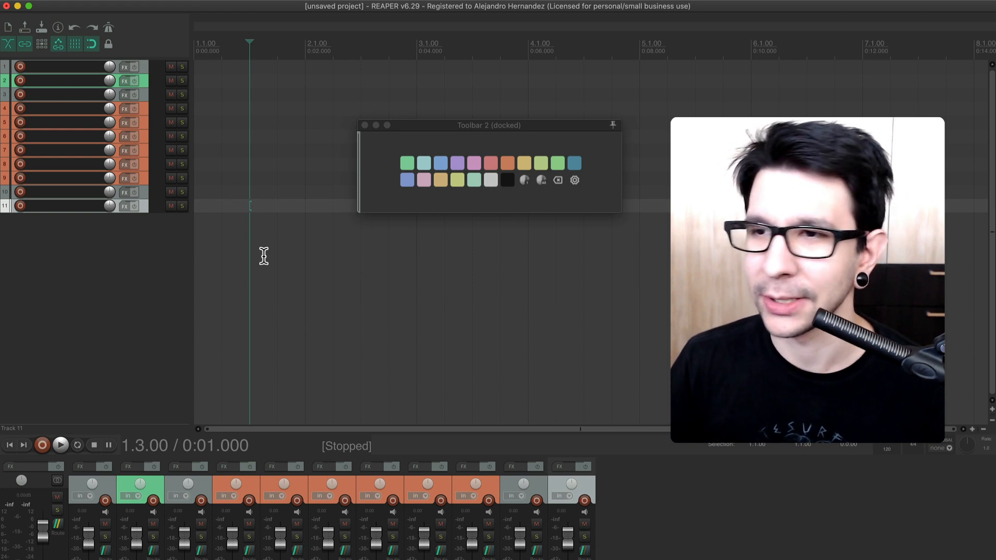
mouse_move(392, 156)
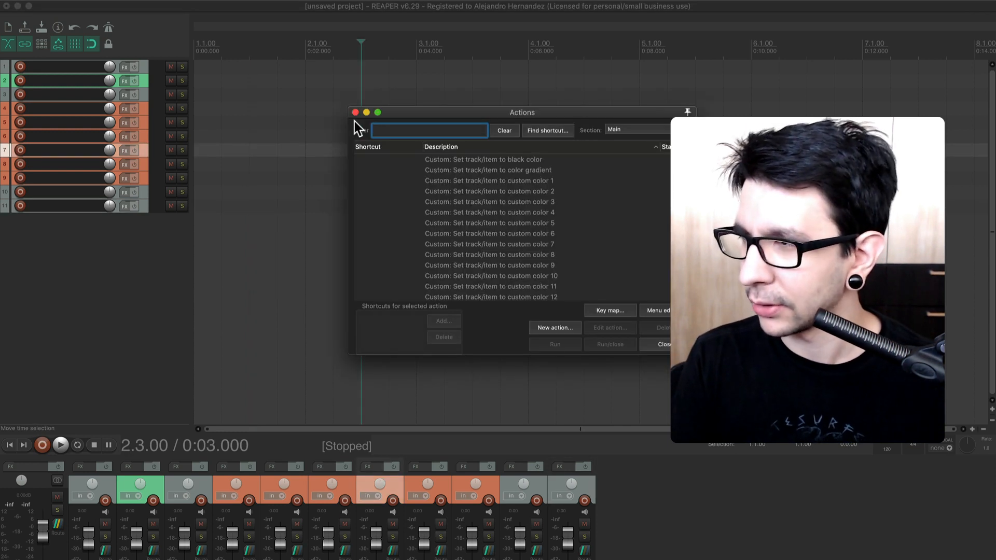
Filter the Actions list for 'toolbar 2' and select Toolbar: Open/close toolbar 2.
type("toolbar")
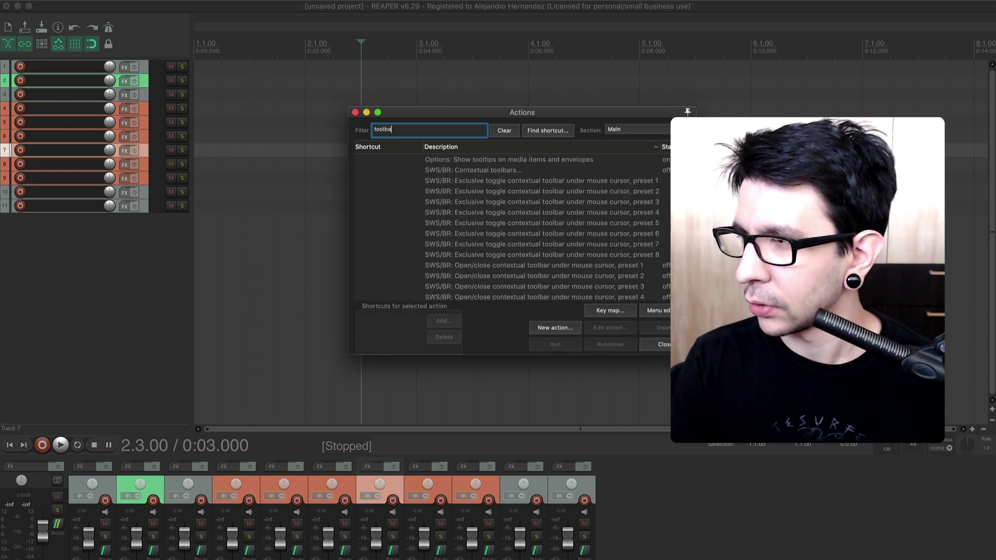
type("2")
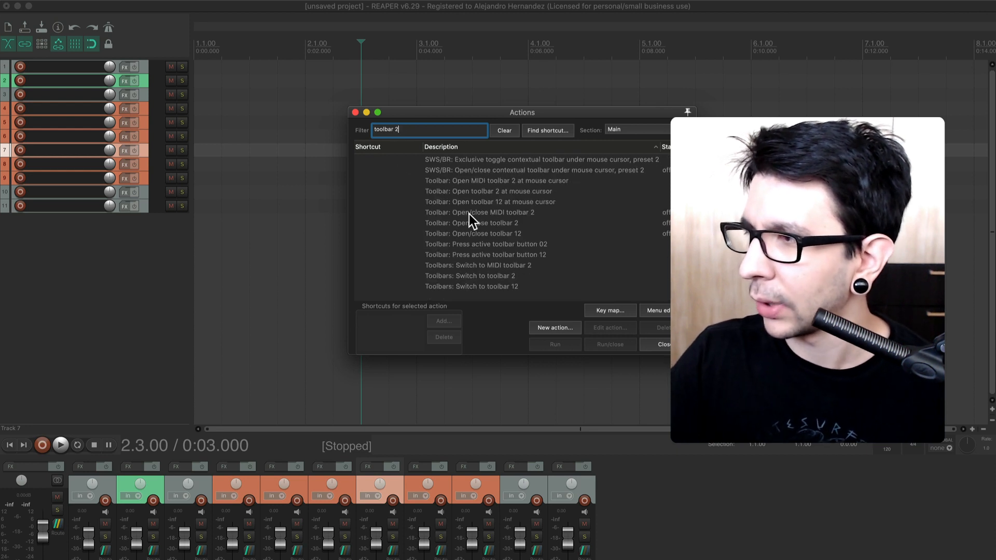
left_click(472, 222)
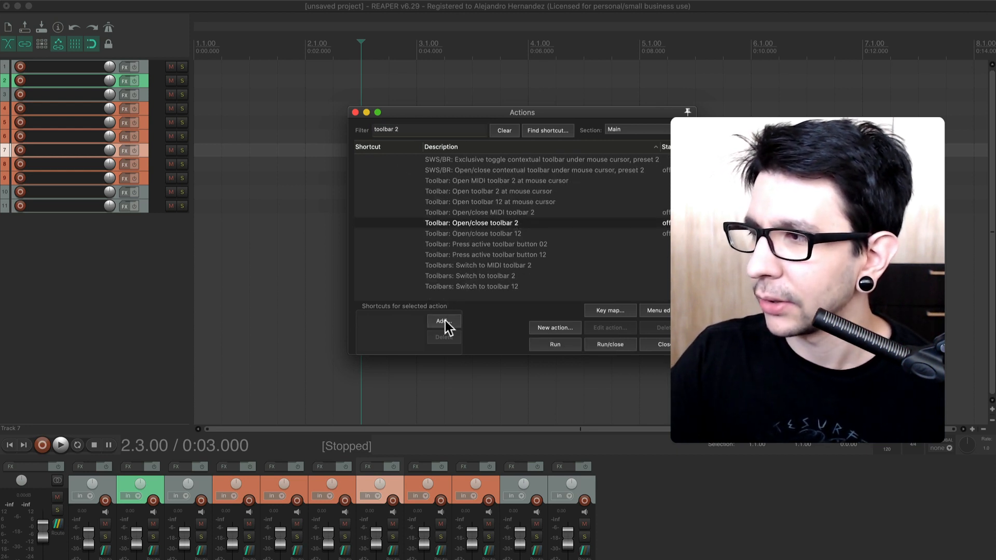